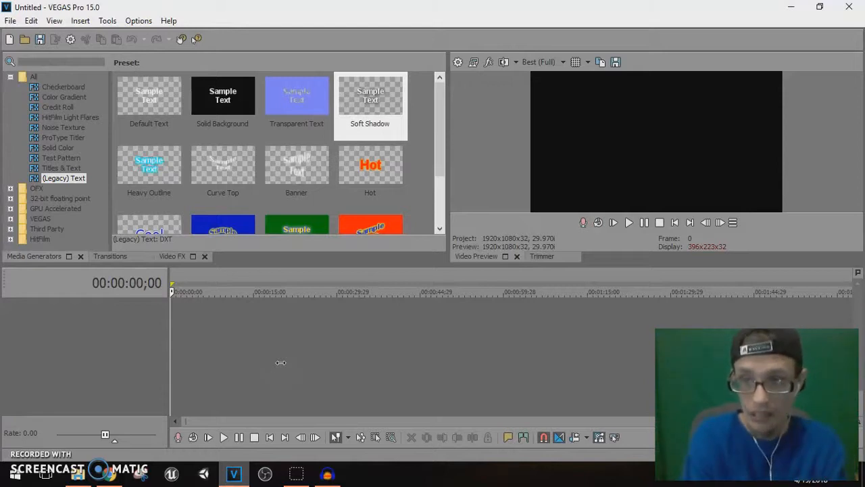
pyautogui.moveTo(148, 347)
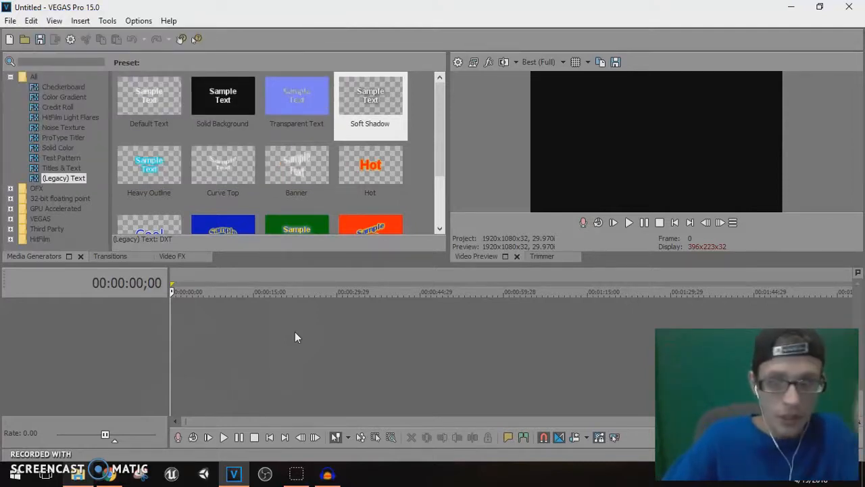
pyautogui.moveTo(327, 240)
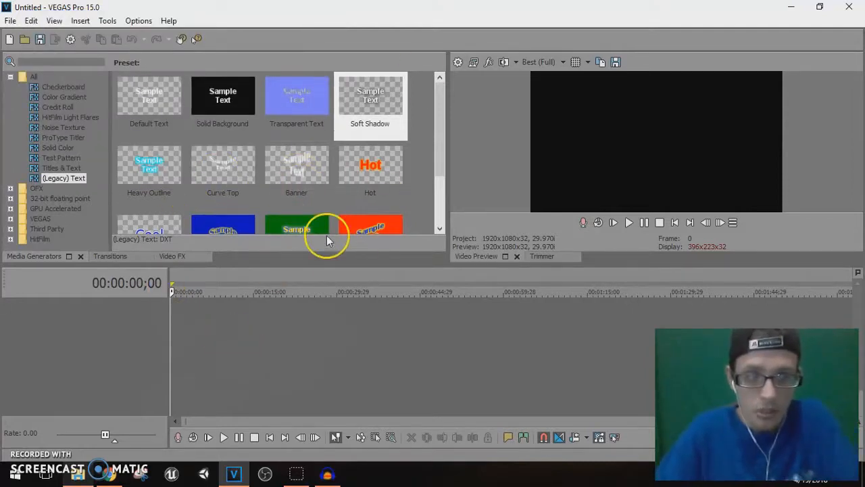
# Add an SMPTE Bars (NTSC) test pattern event to the timeline.
pyautogui.scroll(-3)
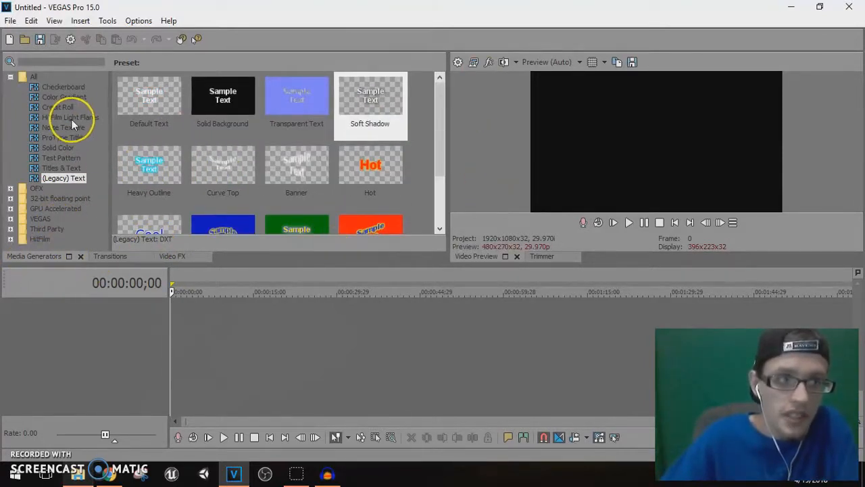
pyautogui.click(61, 157)
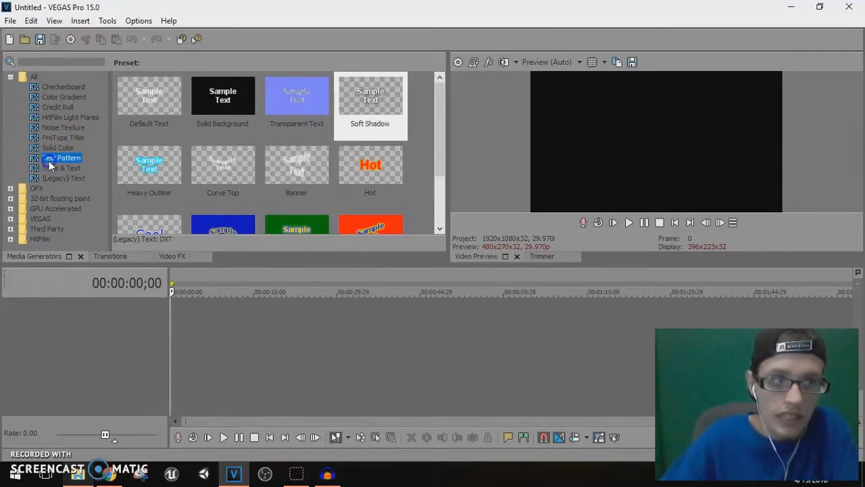
pyautogui.click(60, 157)
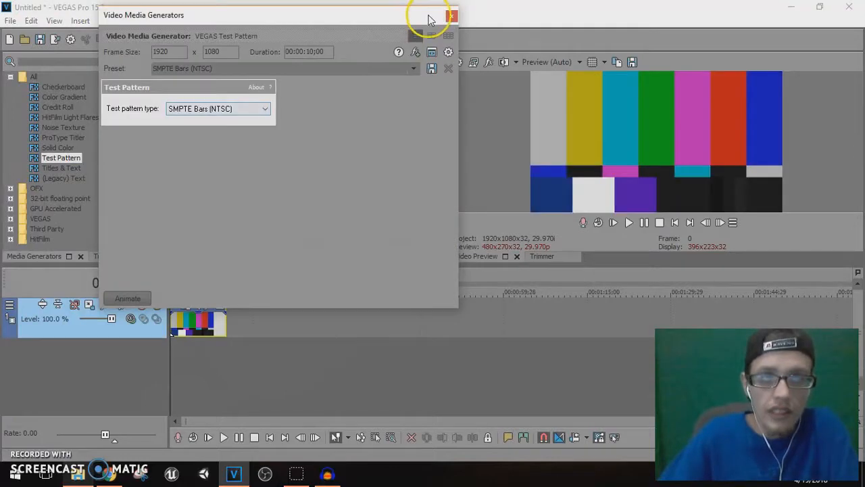
pyautogui.click(451, 15)
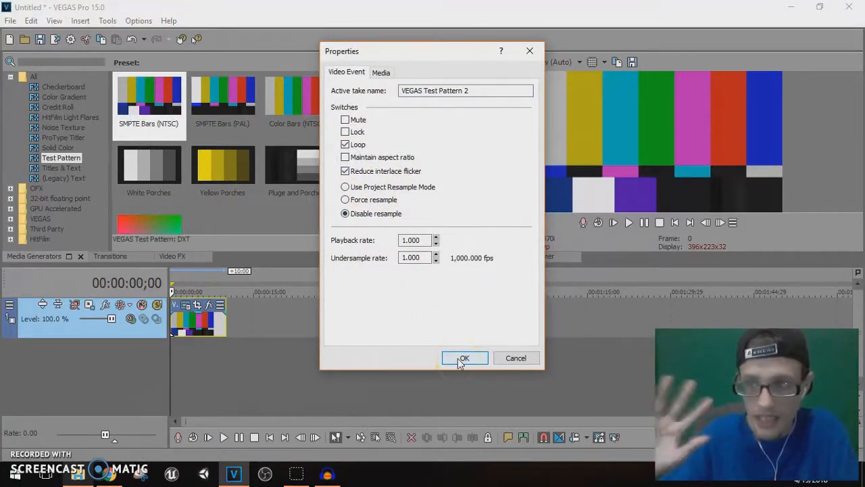
# Disable resampling on the color bars and insert an empty video track above.
pyautogui.click(465, 357)
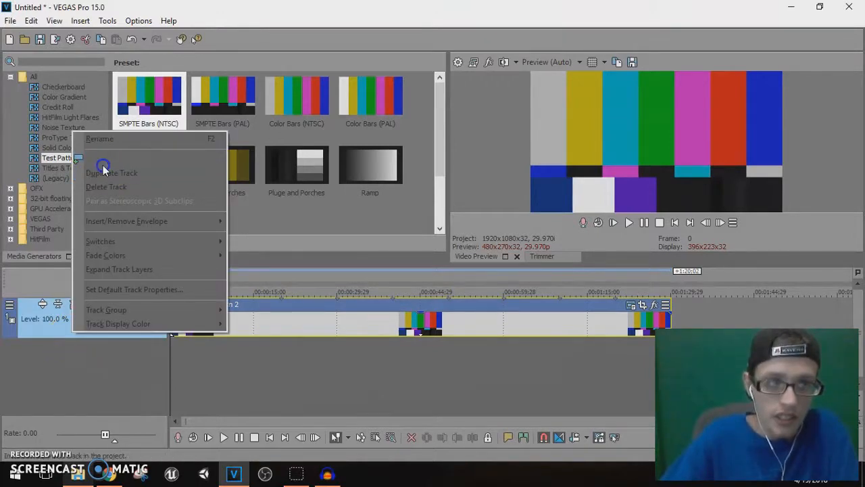
pyautogui.click(111, 173)
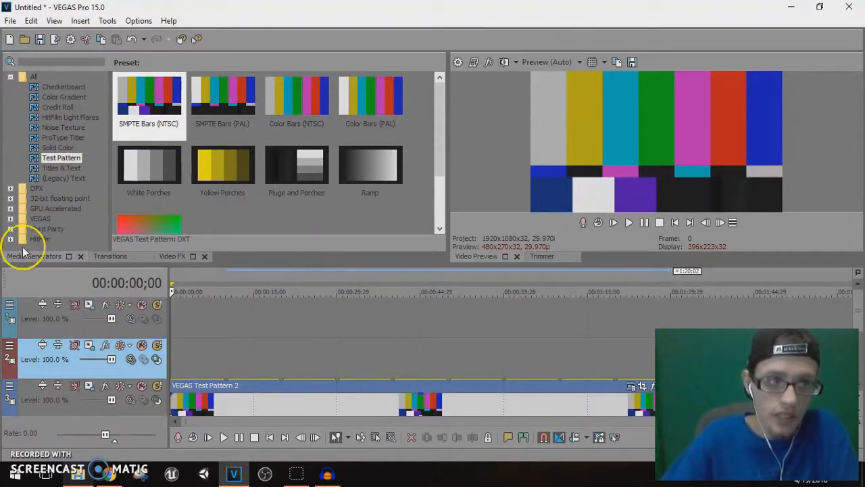
# Insert a default legacy text title set in the Sydnie font, centre-aligned.
pyautogui.click(64, 178)
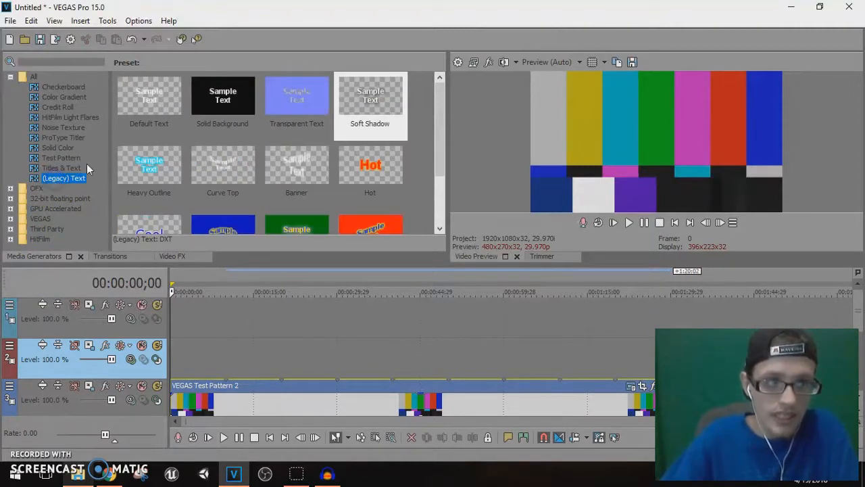
pyautogui.click(149, 101)
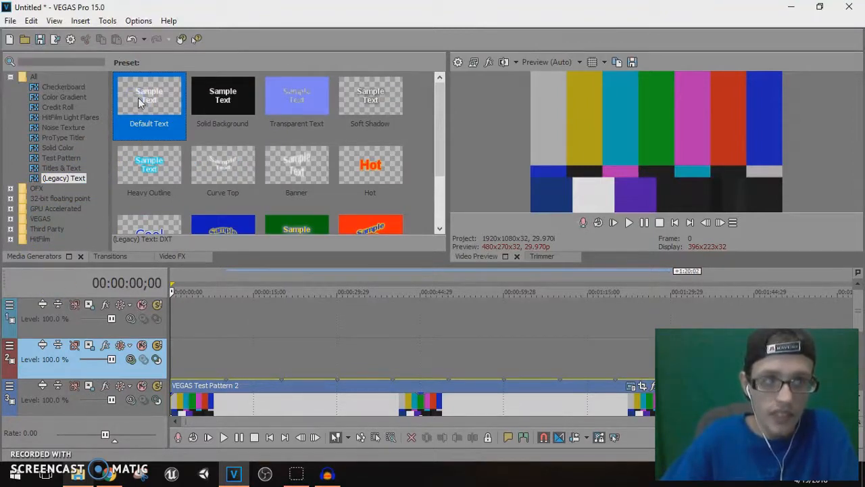
pyautogui.doubleClick(149, 101)
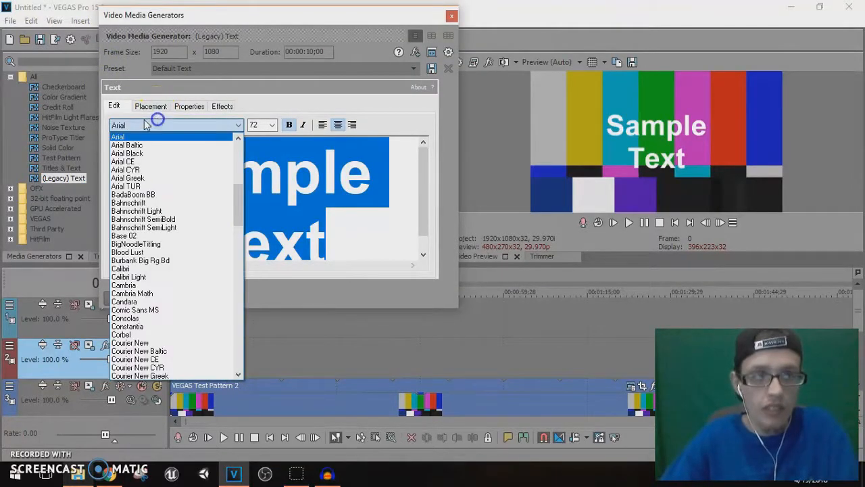
pyautogui.scroll(-3)
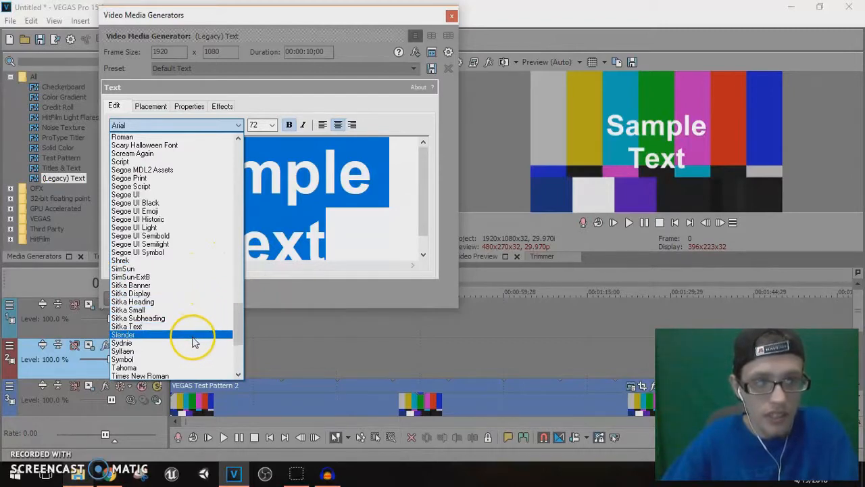
pyautogui.click(122, 344)
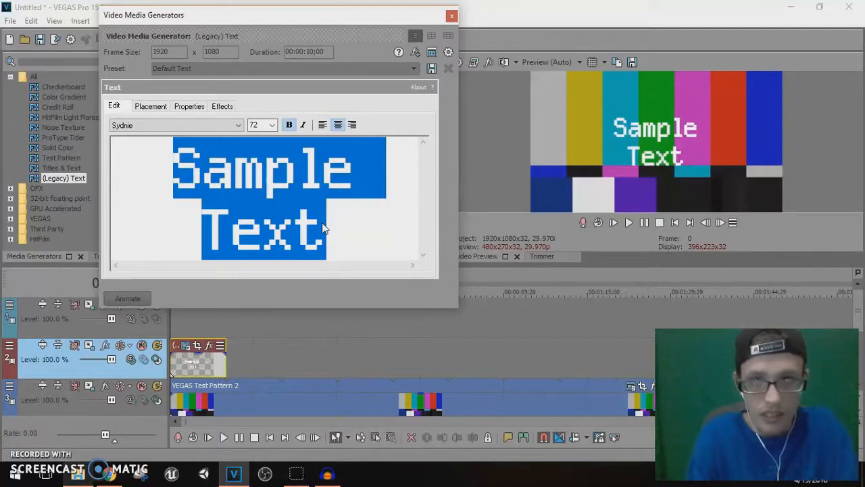
pyautogui.click(175, 124)
pyautogui.write('EMERGENCY')
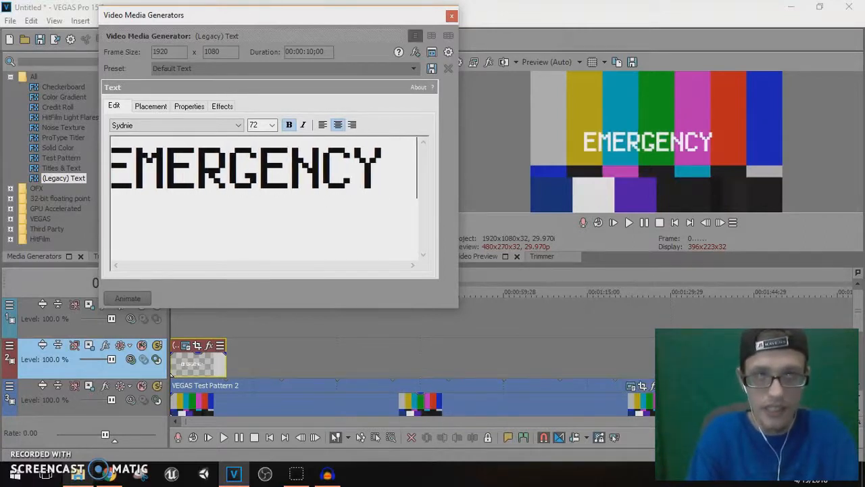
# Word the title EMERGENCY ALERT SYSTEM and place it near the top of the frame.
pyautogui.write('ALERT')
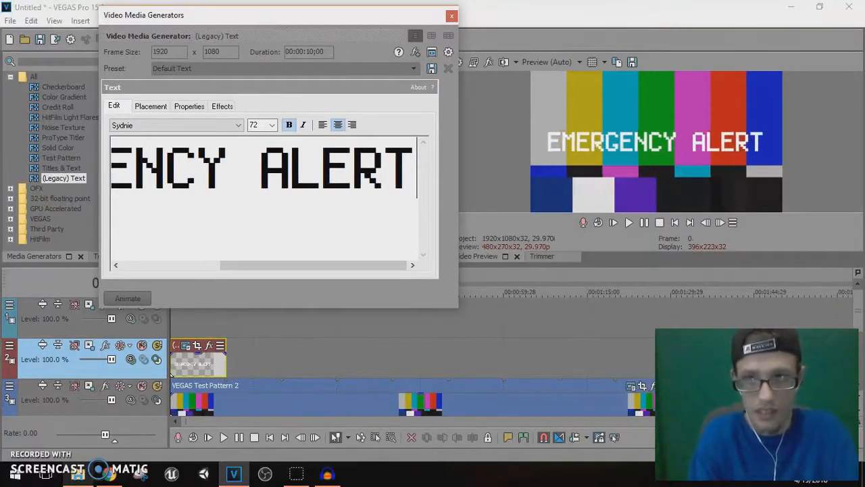
pyautogui.write('SYSTEM')
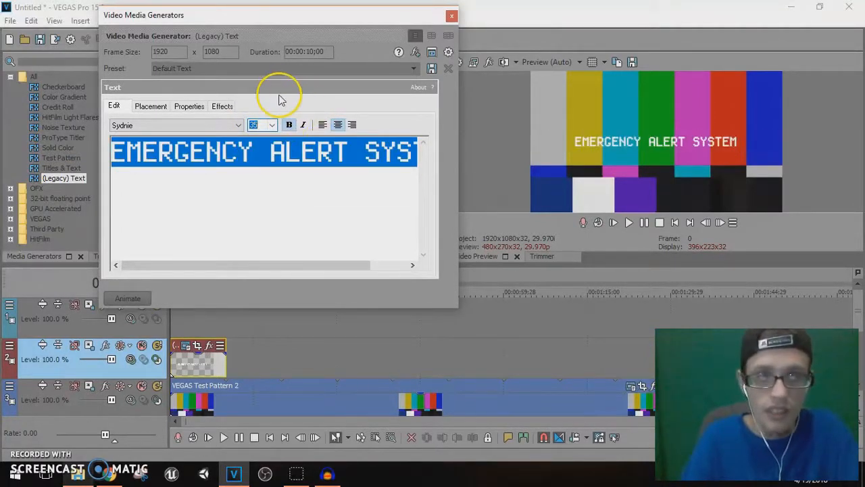
pyautogui.click(150, 105)
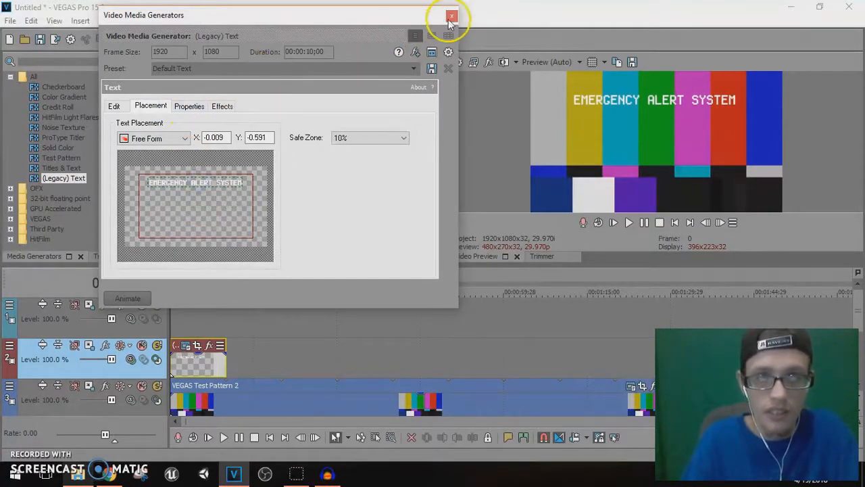
pyautogui.click(452, 16)
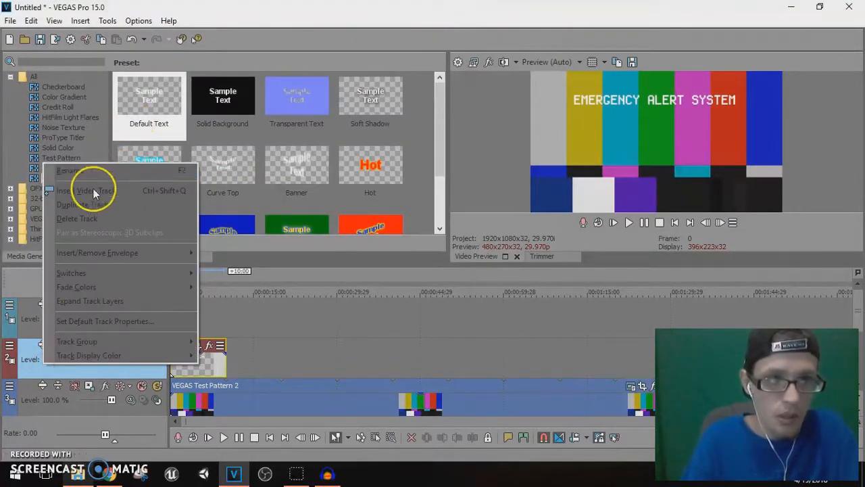
# Add a video track and place a black solid colour event on it.
pyautogui.click(92, 189)
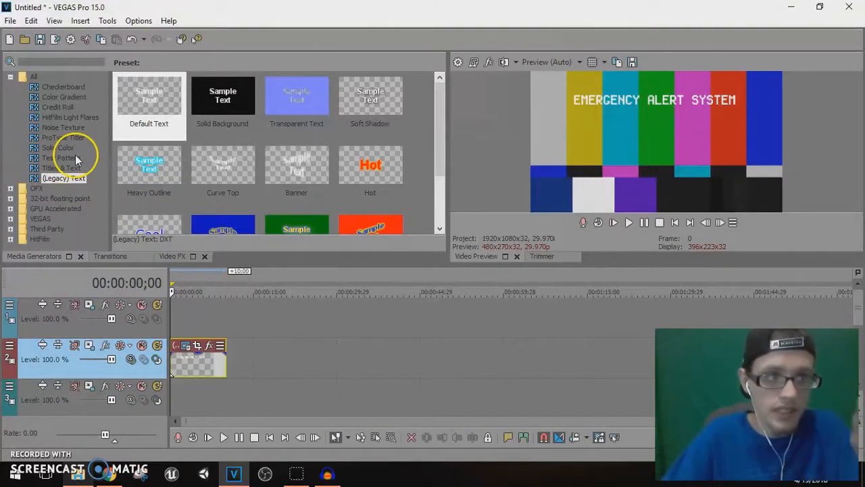
pyautogui.click(56, 147)
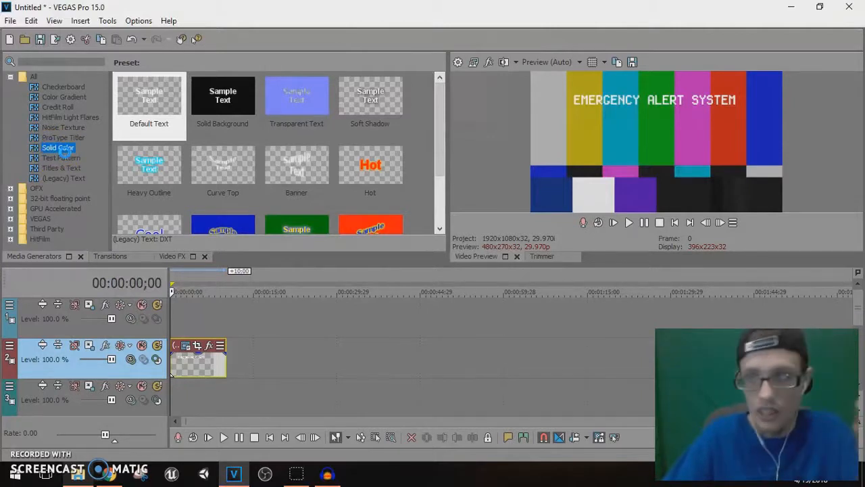
pyautogui.click(56, 147)
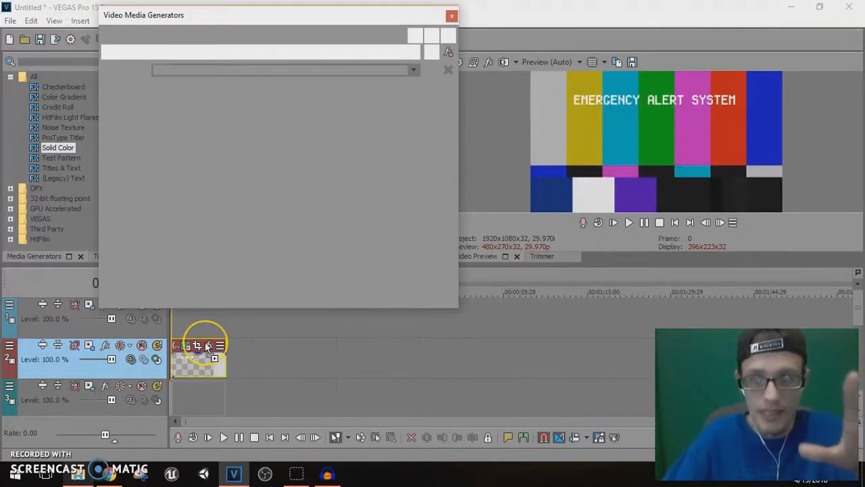
# Disable resampling in the solid colour event's properties.
pyautogui.rightClick(206, 346)
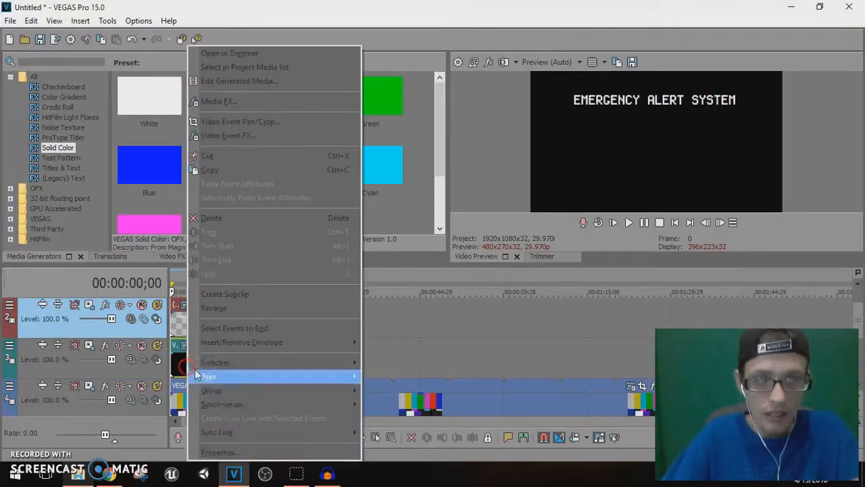
pyautogui.click(219, 452)
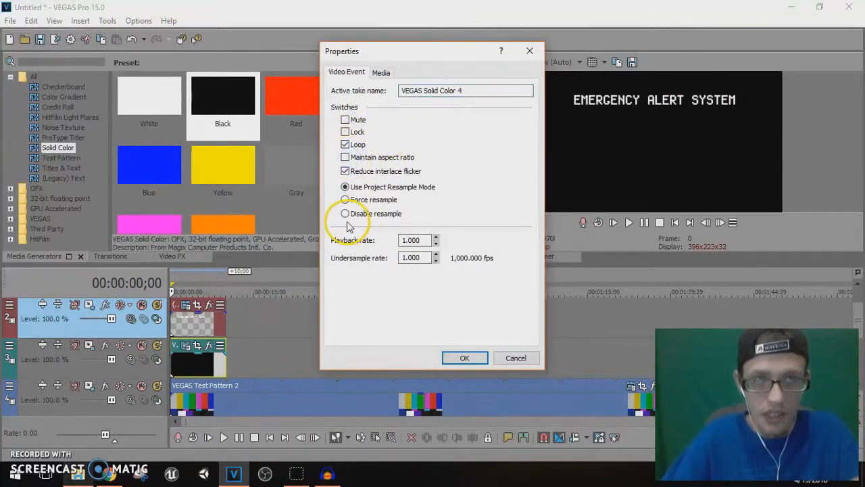
pyautogui.click(345, 213)
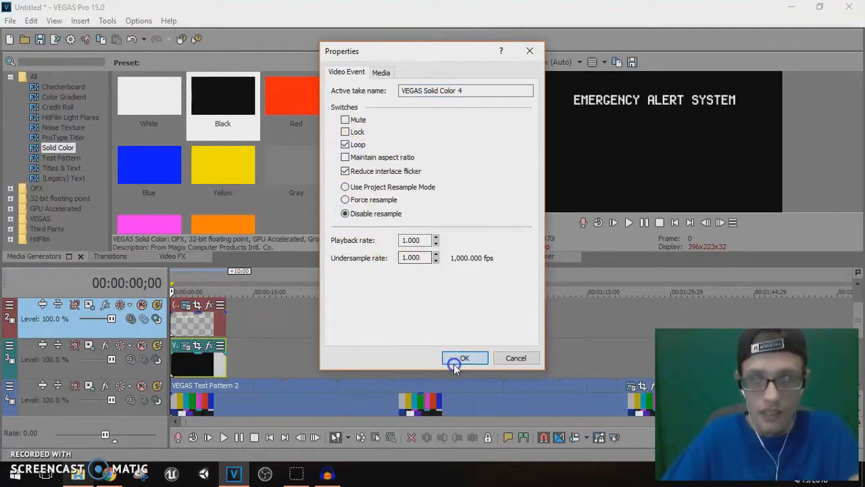
pyautogui.click(465, 357)
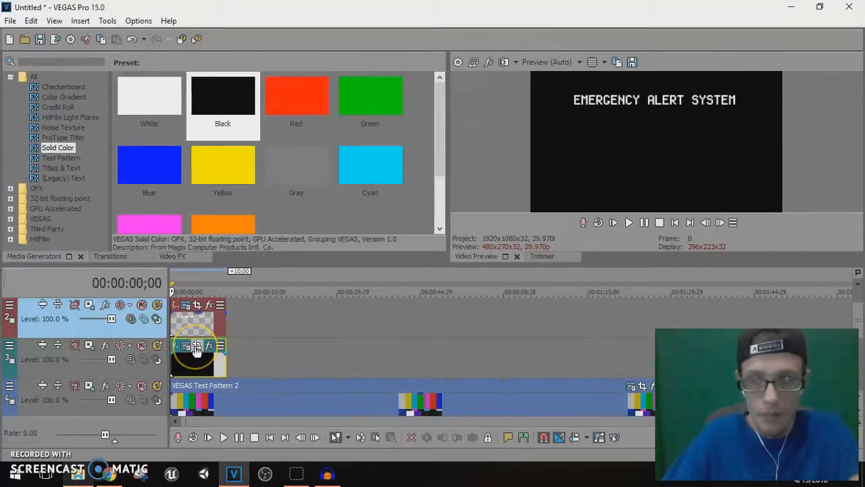
# Mask the black solid into a thin bar behind the title plus a second bar below it.
pyautogui.click(197, 346)
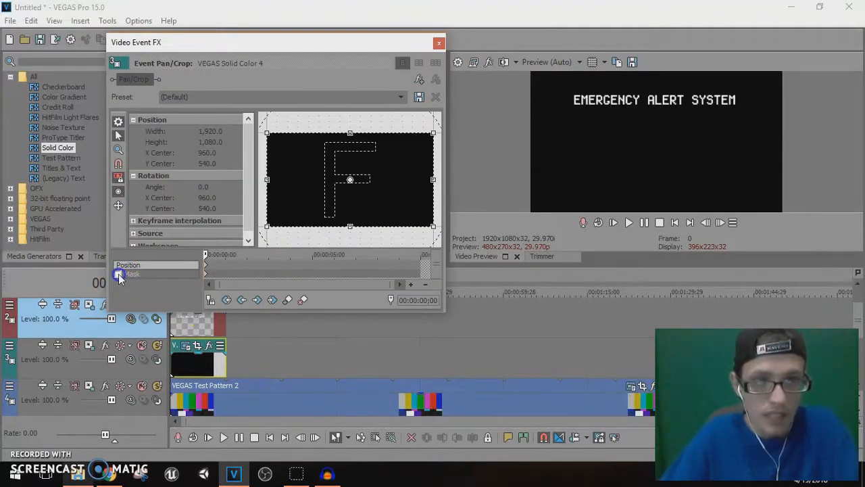
pyautogui.click(118, 273)
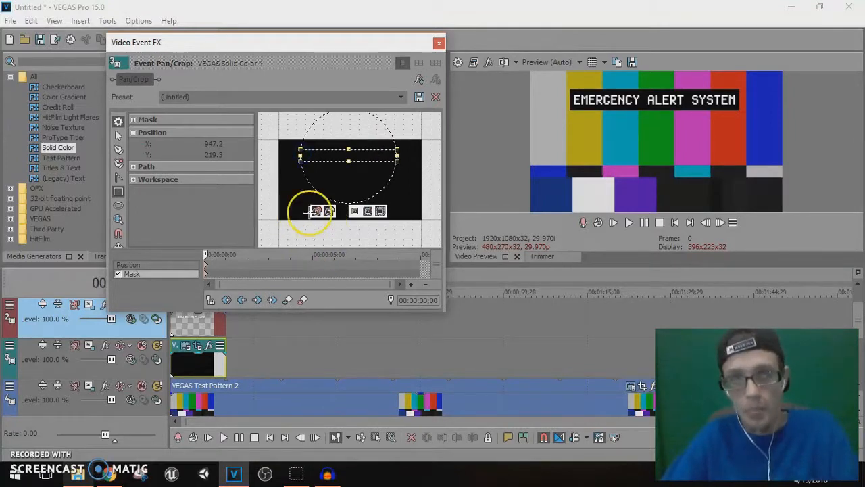
pyautogui.moveTo(311, 211); pyautogui.dragTo(358, 169)
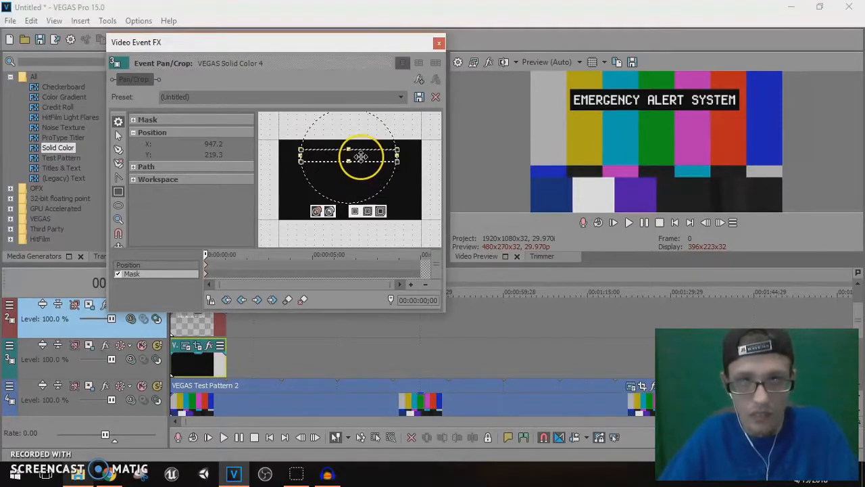
pyautogui.moveTo(362, 157); pyautogui.dragTo(362, 181)
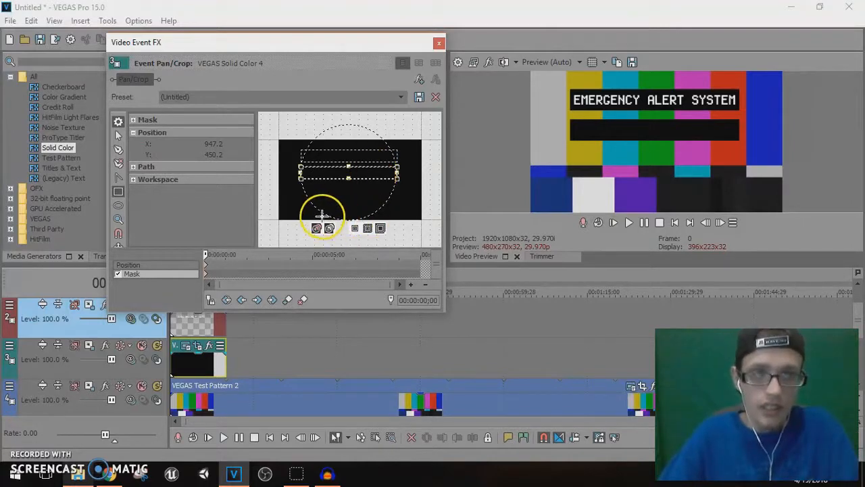
pyautogui.click(437, 42)
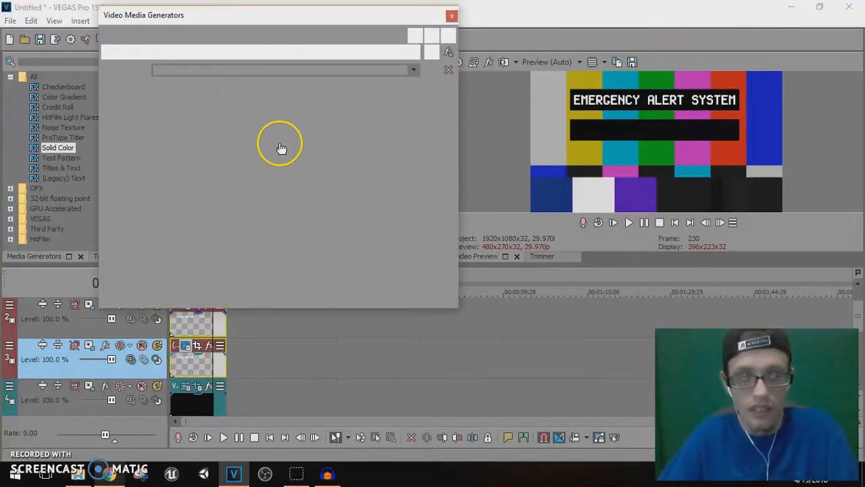
pyautogui.moveTo(156, 114)
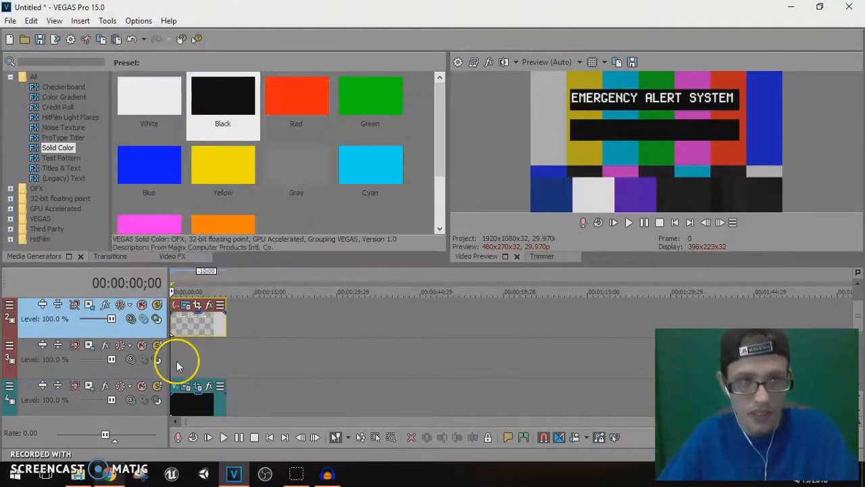
# Paste a copy of the alert text event and move it onto the second black bar.
pyautogui.press('ctrl+v')
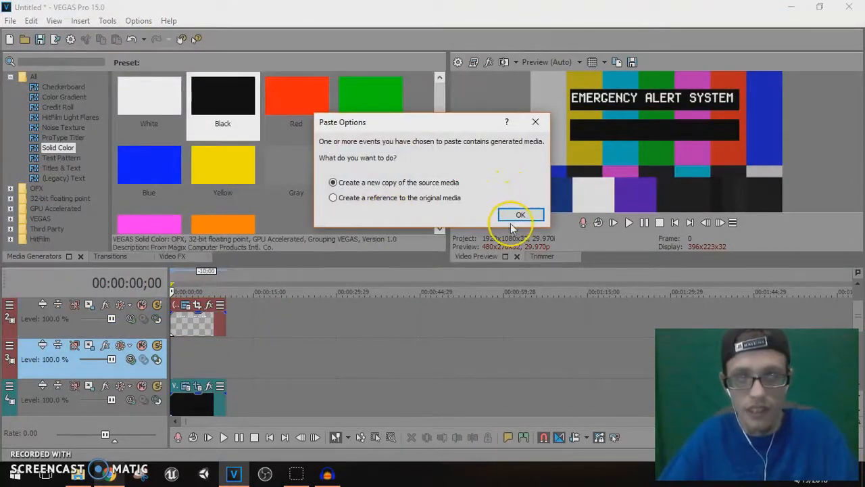
pyautogui.click(520, 213)
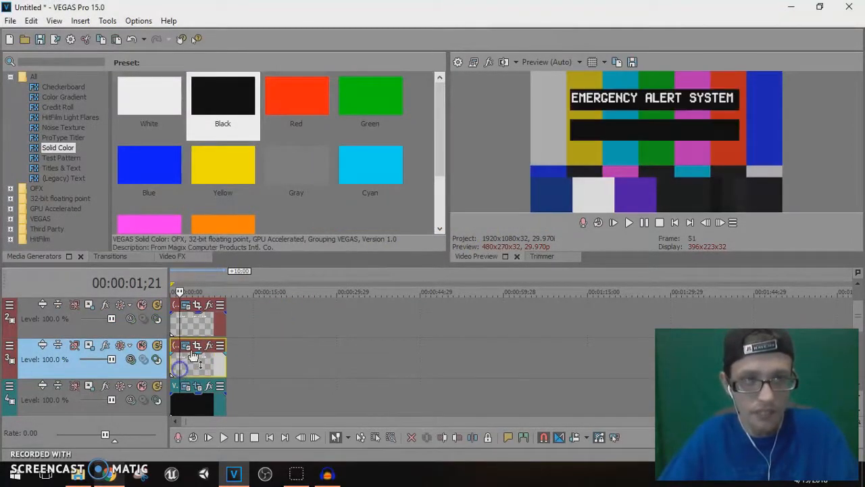
pyautogui.click(186, 346)
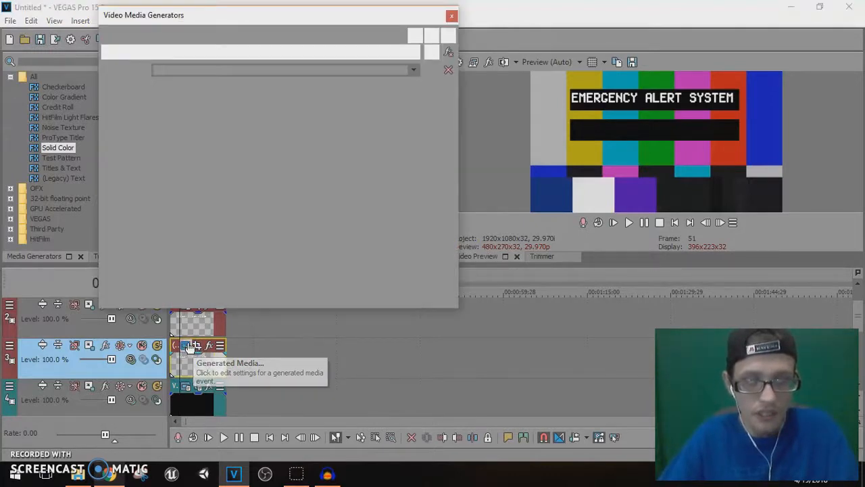
pyautogui.click(186, 346)
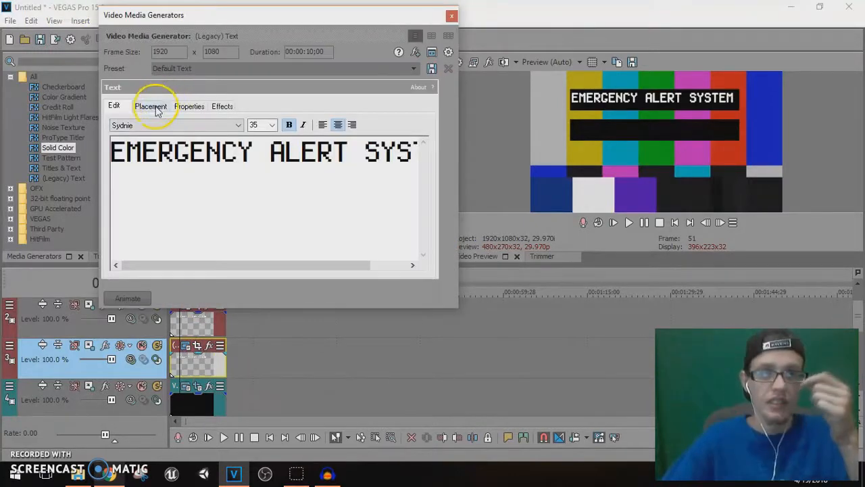
pyautogui.click(151, 105)
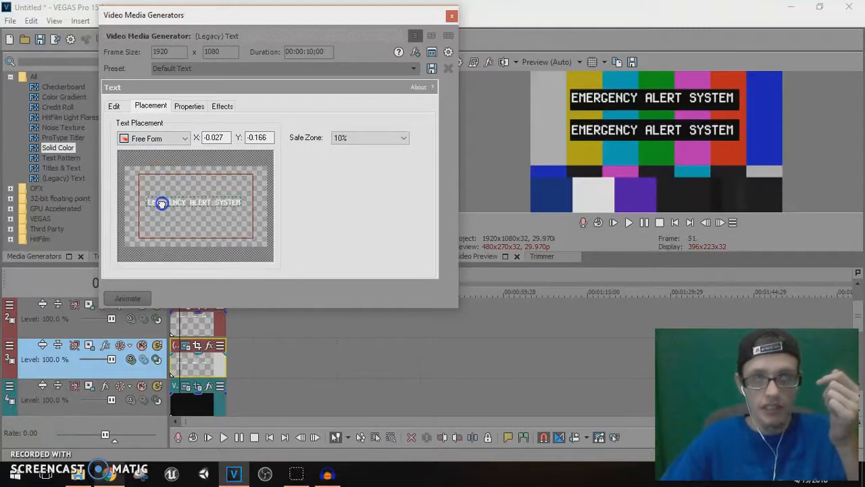
pyautogui.moveTo(163, 203); pyautogui.dragTo(161, 199)
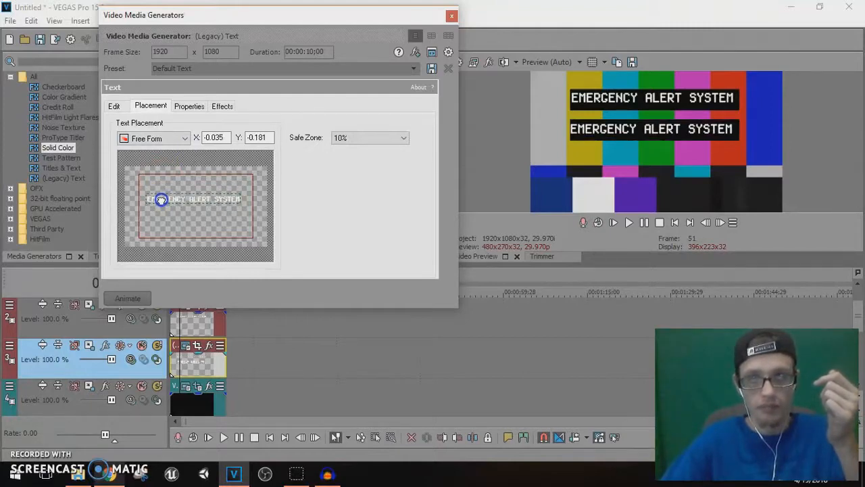
# Retype the copied line as U.S. HEALTH DEPARTMENT and check its placement.
pyautogui.click(113, 105)
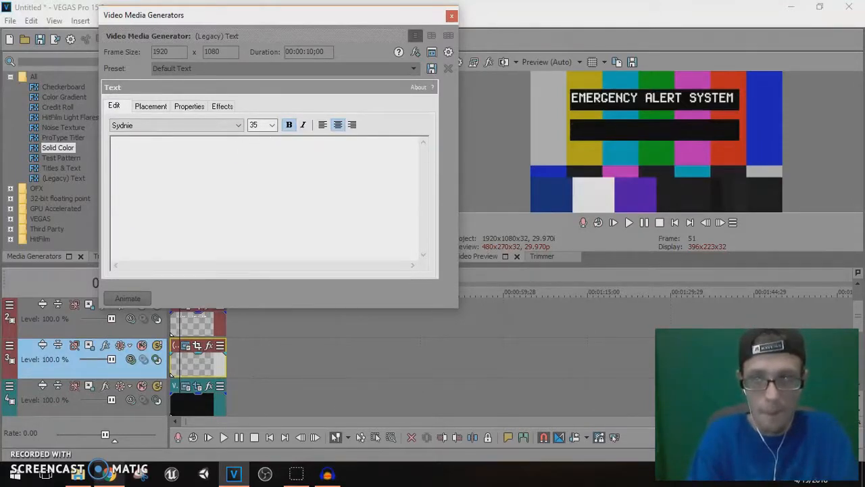
pyautogui.write('CIV')
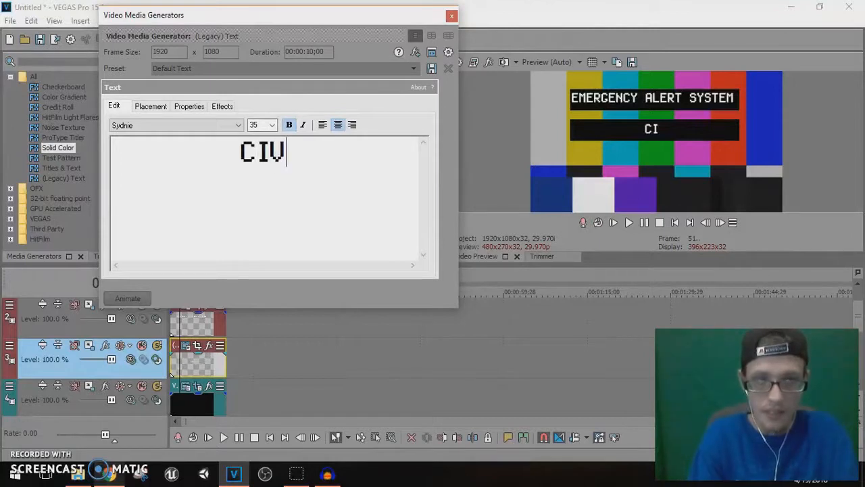
pyautogui.press('ctrl+a')
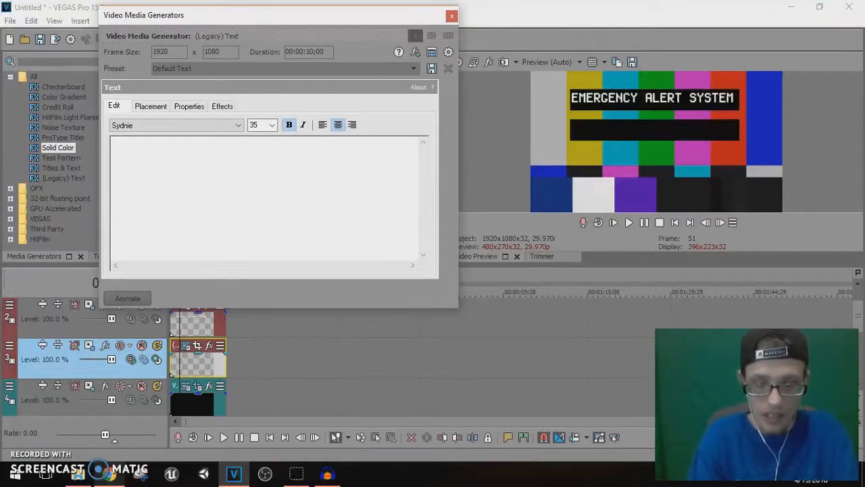
pyautogui.write('U.S. HEALTH DE')
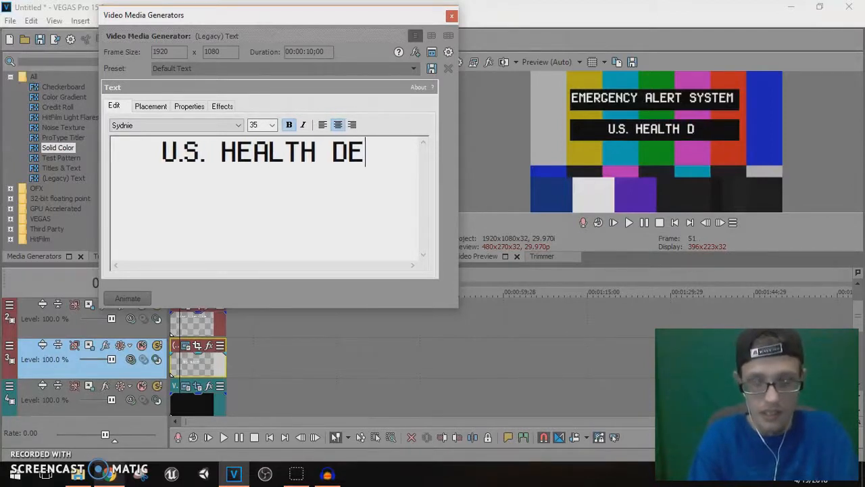
pyautogui.write('PARTMENT')
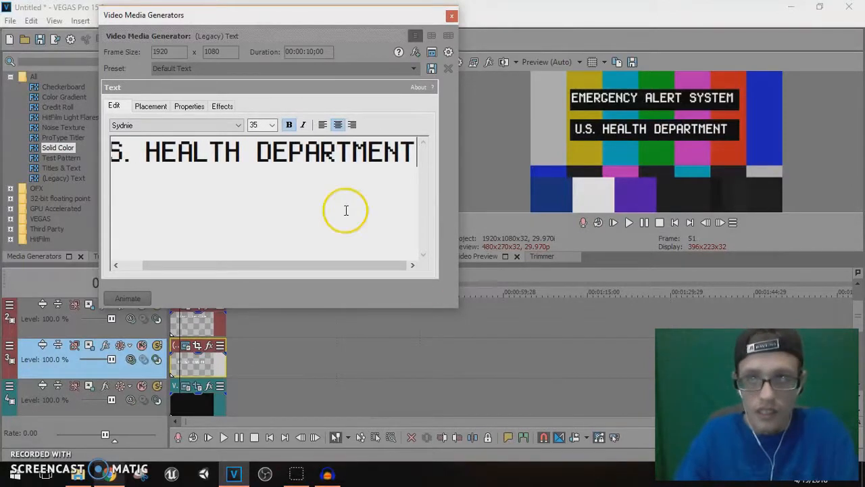
pyautogui.click(150, 105)
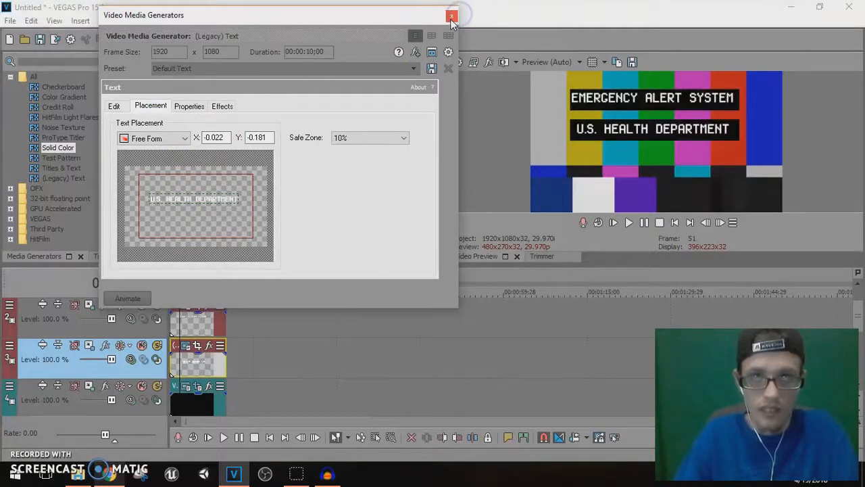
pyautogui.click(451, 16)
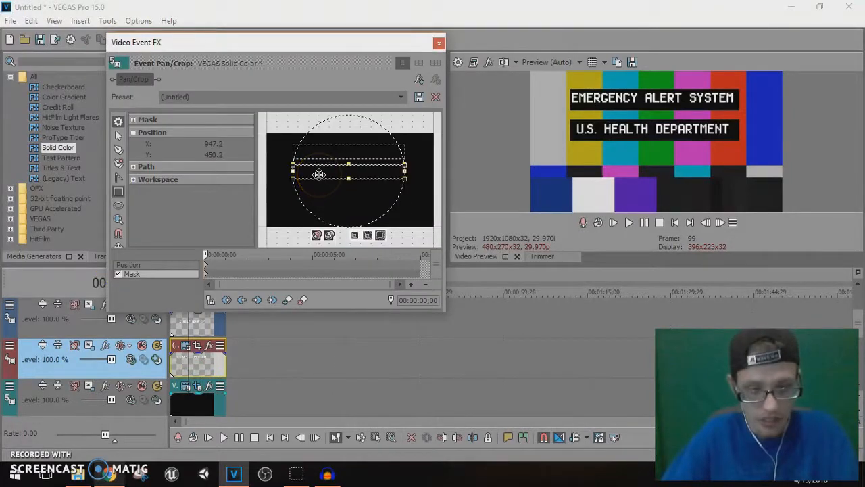
# Adjust the solid colour masks so a third black bar sits below the health department line.
pyautogui.moveTo(318, 176); pyautogui.dragTo(323, 173)
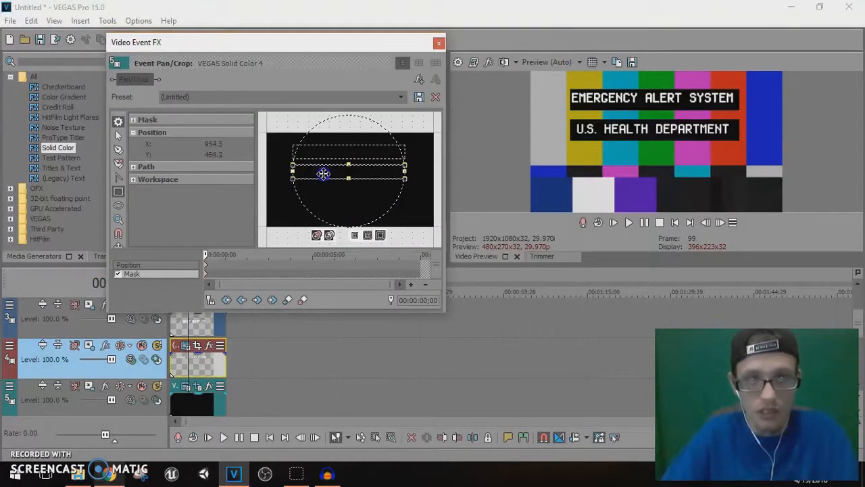
pyautogui.click(438, 42)
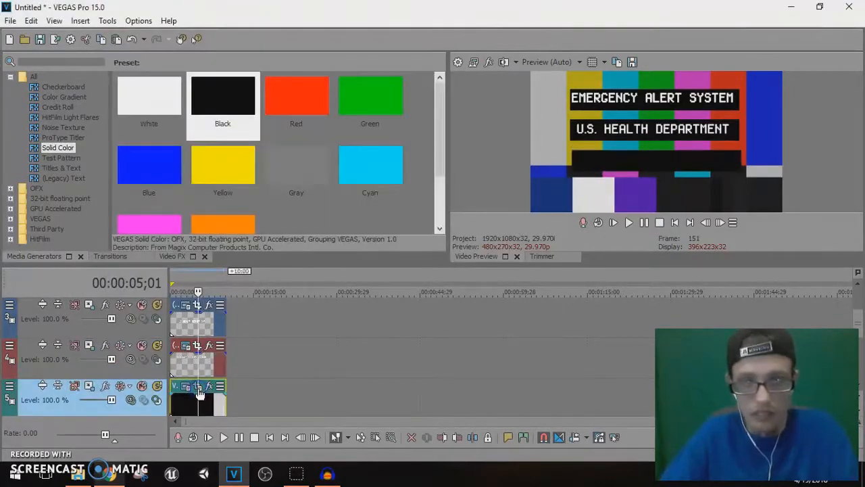
pyautogui.click(197, 387)
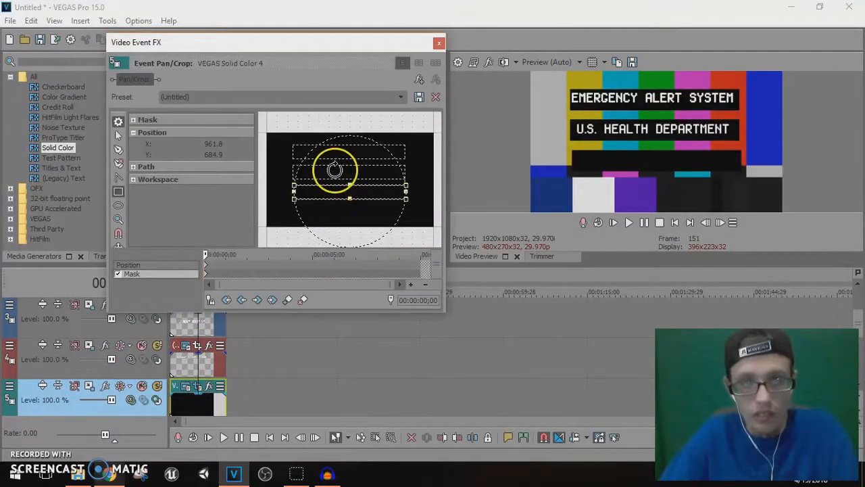
pyautogui.moveTo(350, 169); pyautogui.dragTo(346, 178)
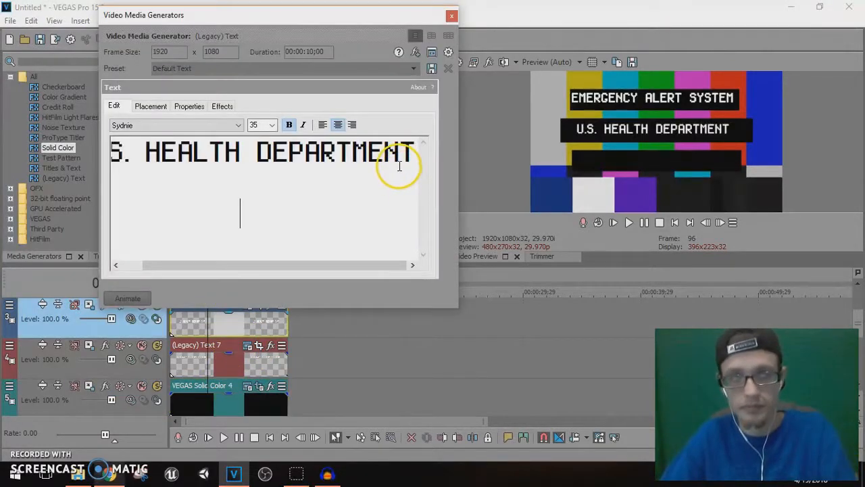
# Add MESSAGE on a second line and shrink the two-line text.
pyautogui.write('MESS')
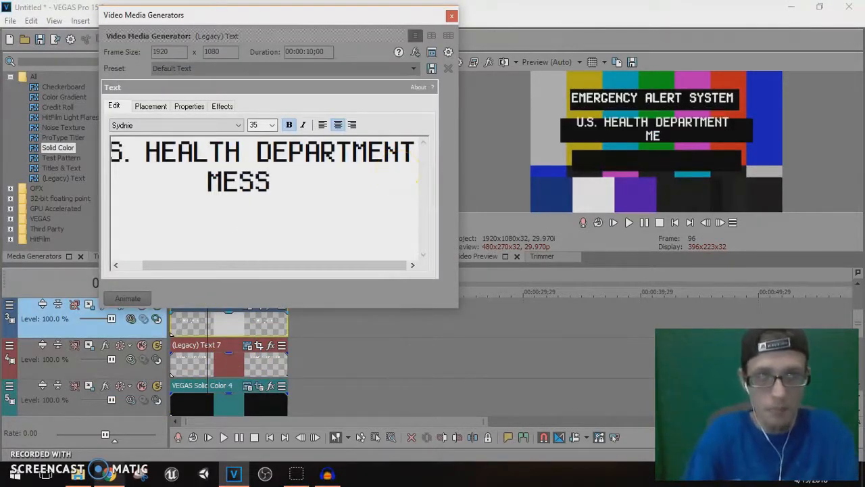
pyautogui.write('AGE')
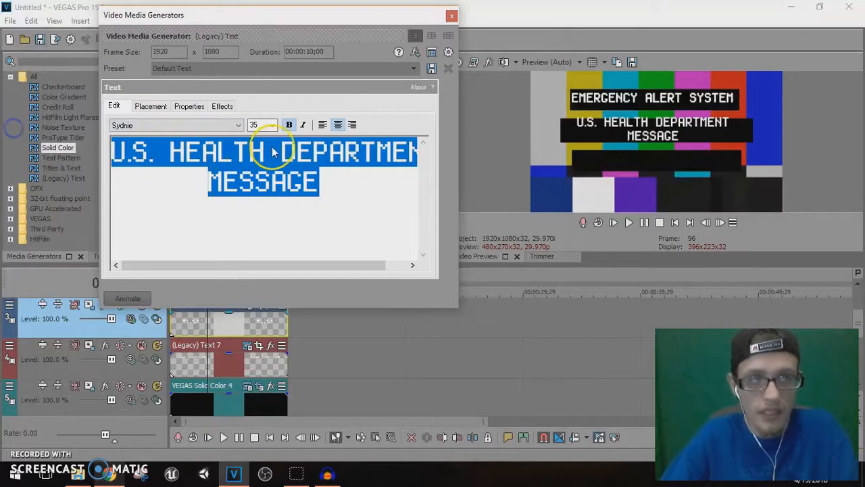
pyautogui.click(270, 124)
pyautogui.write('30')
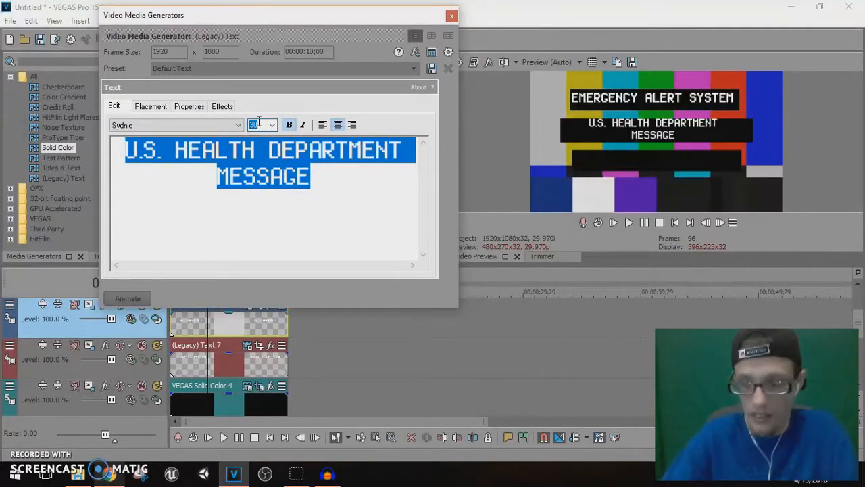
pyautogui.click(150, 106)
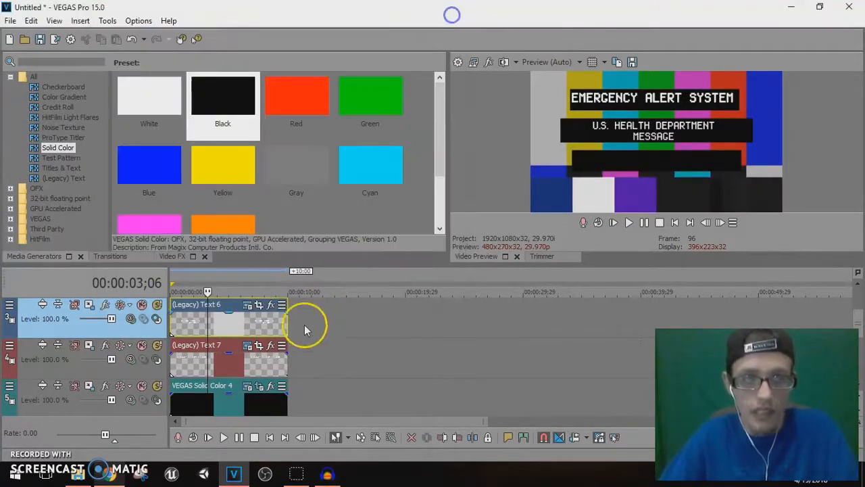
# Word the third text line ZOMBIE VIRUS DISEASE WARNING on the bottom bar.
pyautogui.click(264, 368)
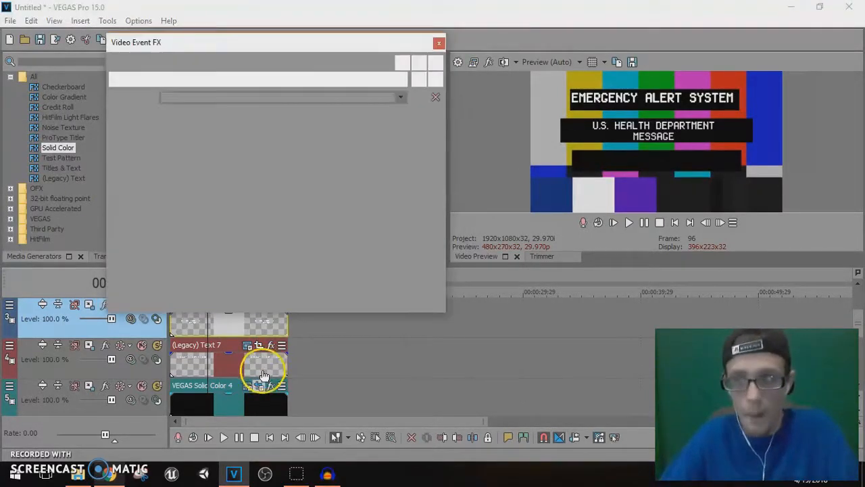
pyautogui.click(263, 373)
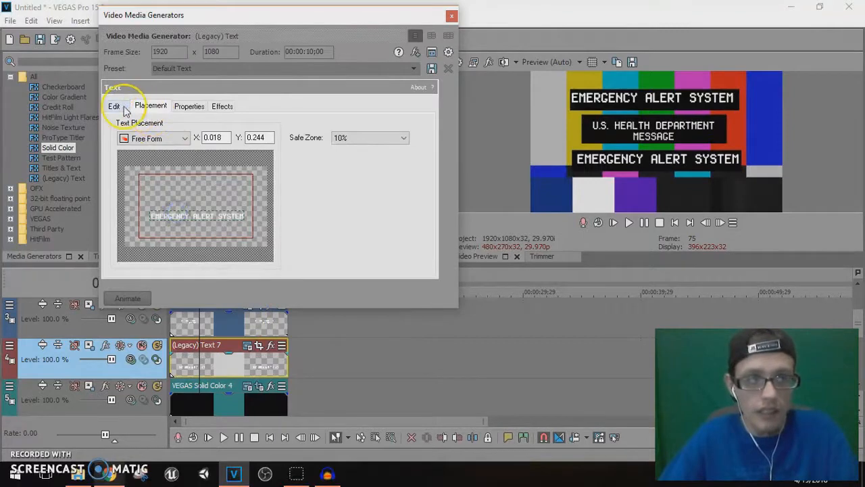
pyautogui.click(114, 105)
pyautogui.write('C')
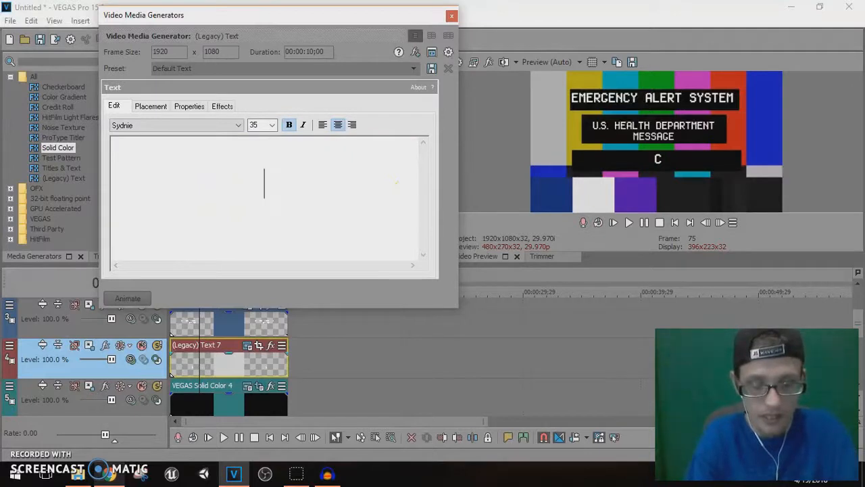
pyautogui.write('Zombie')
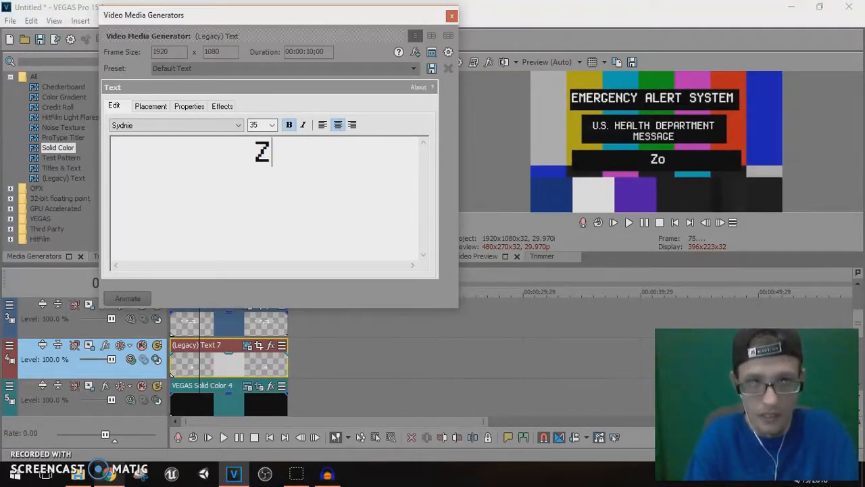
pyautogui.write('OMBIE VIRUS DISEASE')
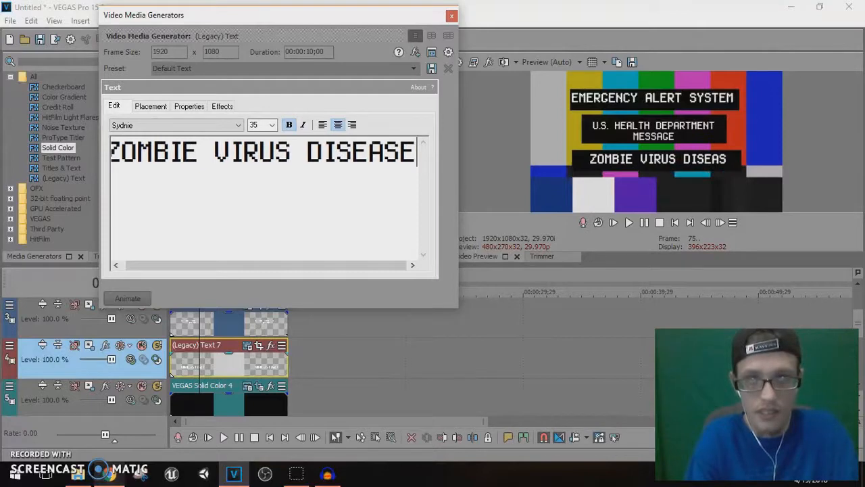
pyautogui.write('WARNING')
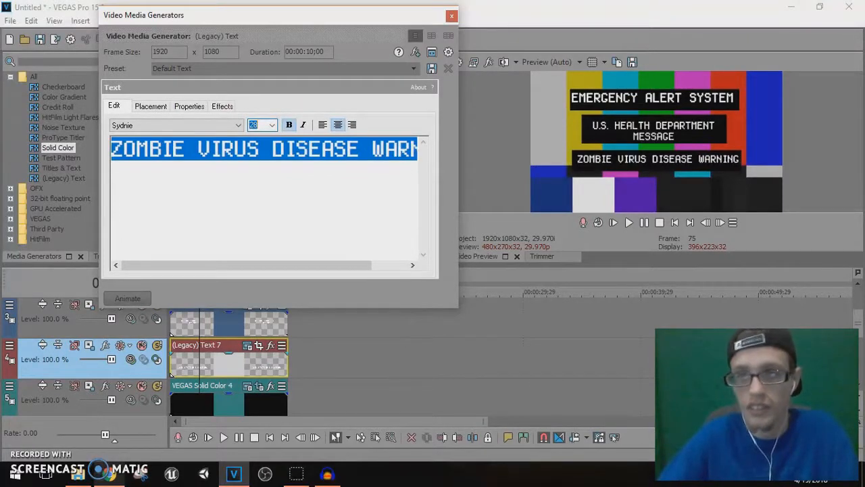
pyautogui.click(452, 16)
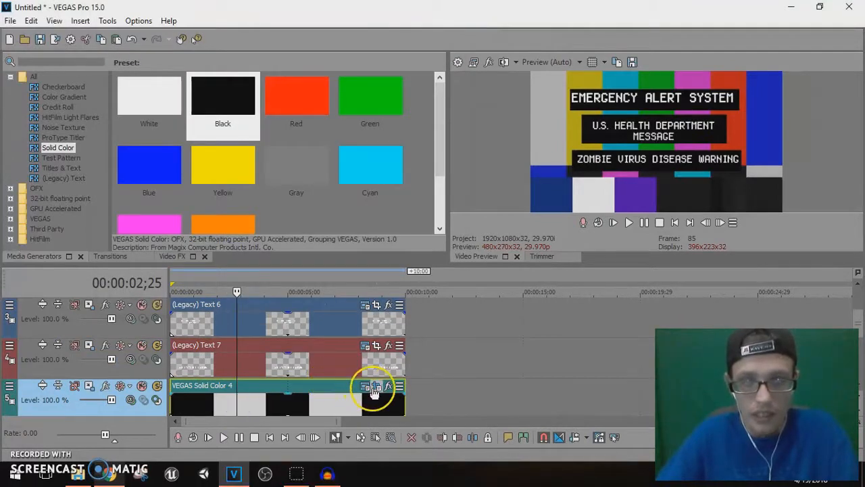
# Reframe the VEGAS Solid Color 4 event sideways to form a fourth black band.
pyautogui.click(375, 387)
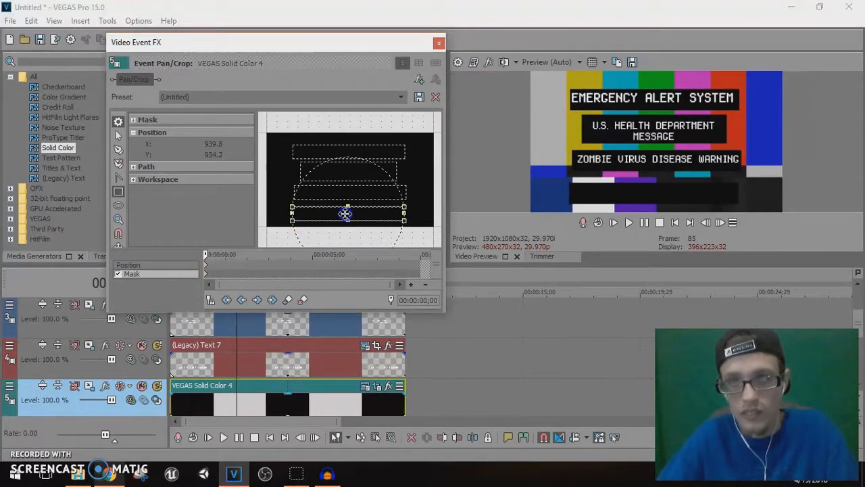
pyautogui.moveTo(346, 213); pyautogui.dragTo(271, 211)
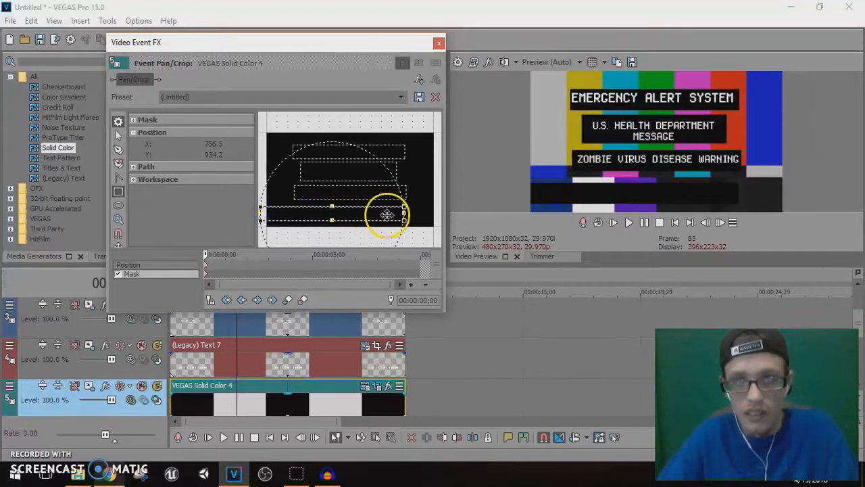
pyautogui.moveTo(387, 215); pyautogui.dragTo(430, 215)
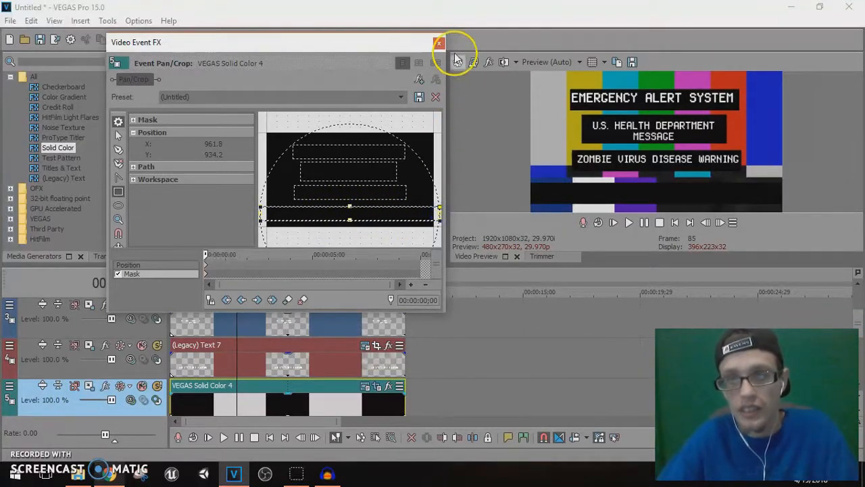
pyautogui.click(438, 42)
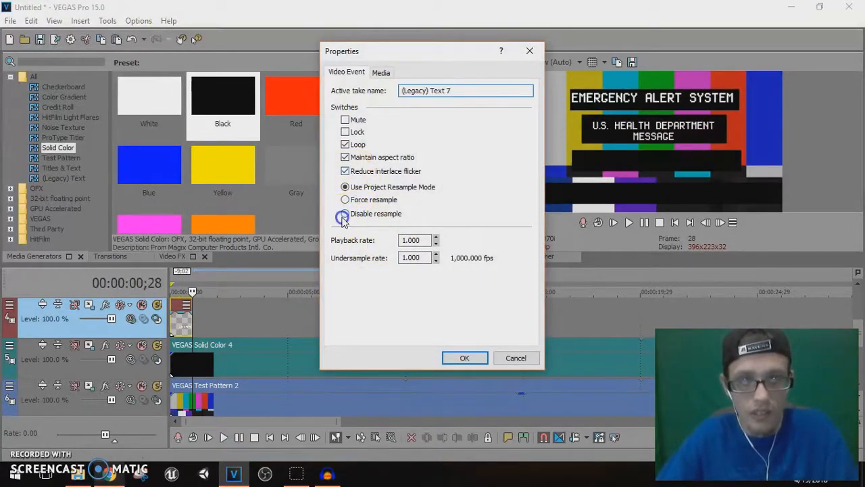
# Disable resampling for the Legacy Text 7 event and confirm.
pyautogui.click(345, 214)
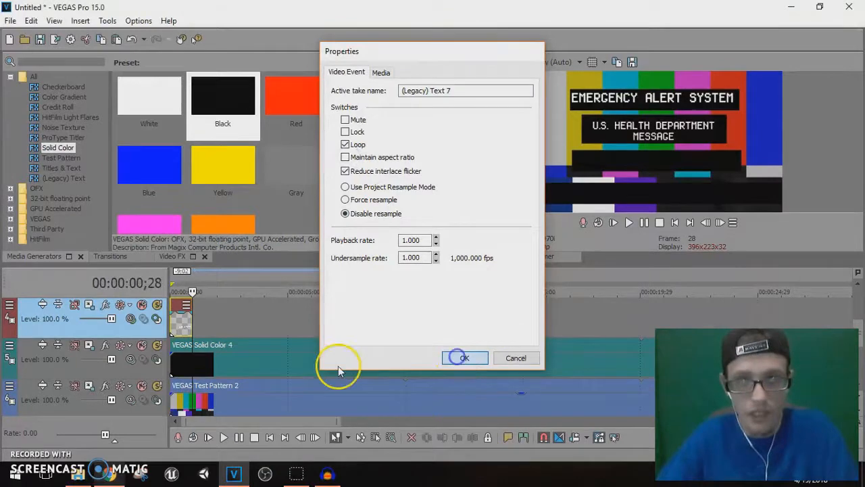
pyautogui.click(465, 357)
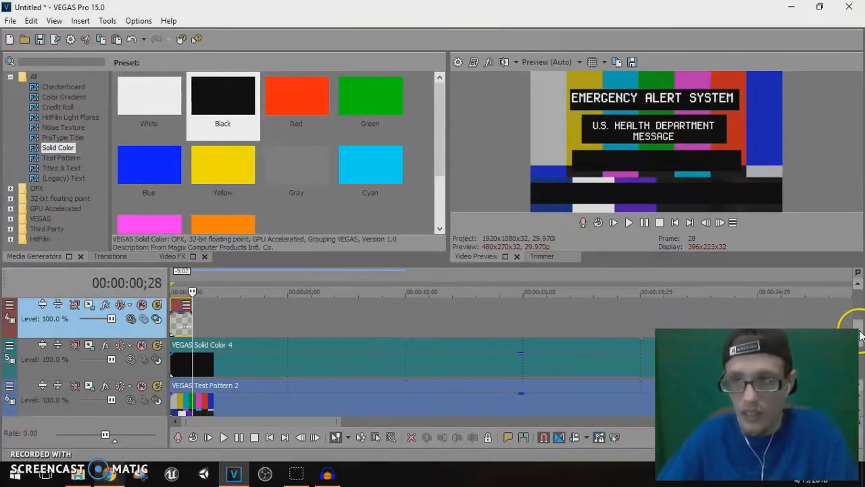
pyautogui.rightClick(189, 322)
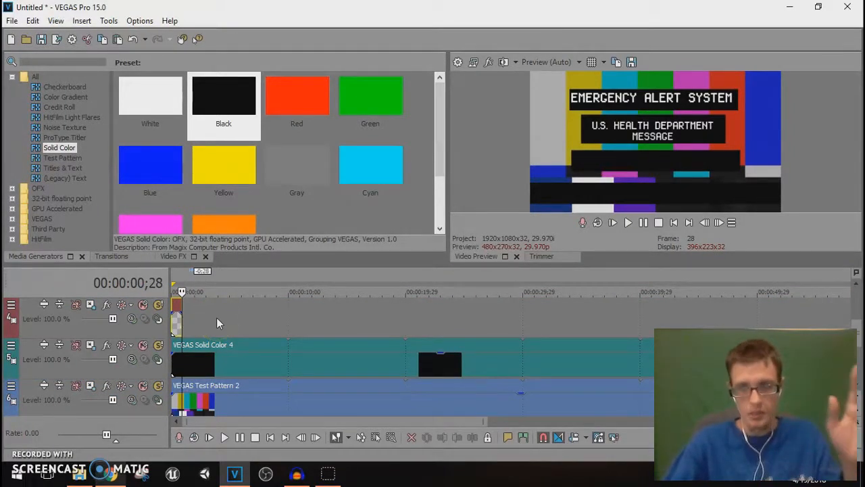
# Select the short clip on the top track for repeating along the timeline.
pyautogui.click(179, 324)
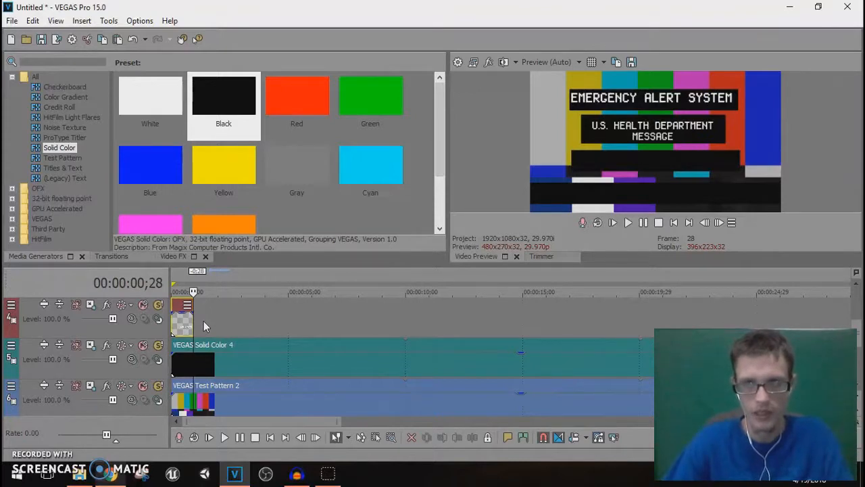
pyautogui.moveTo(248, 295)
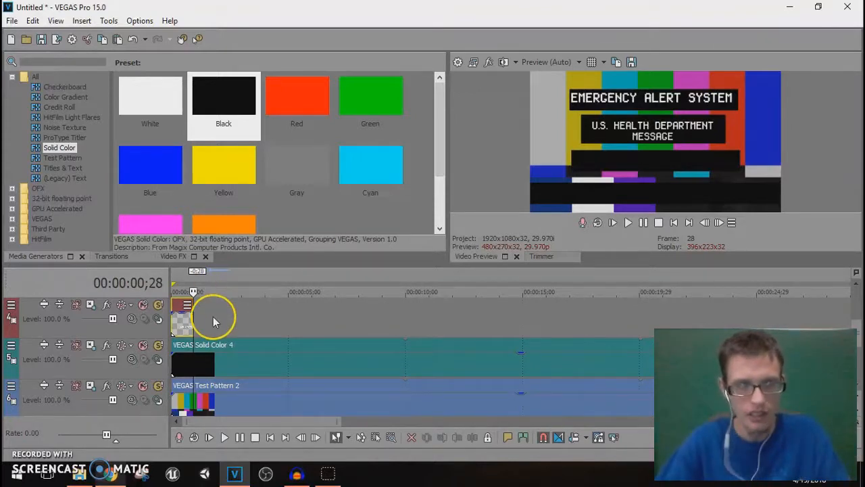
pyautogui.moveTo(264, 338)
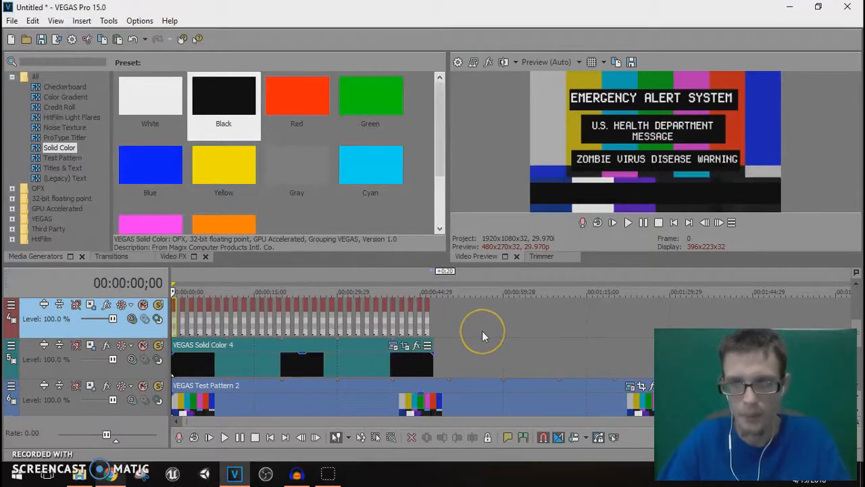
pyautogui.click(612, 221)
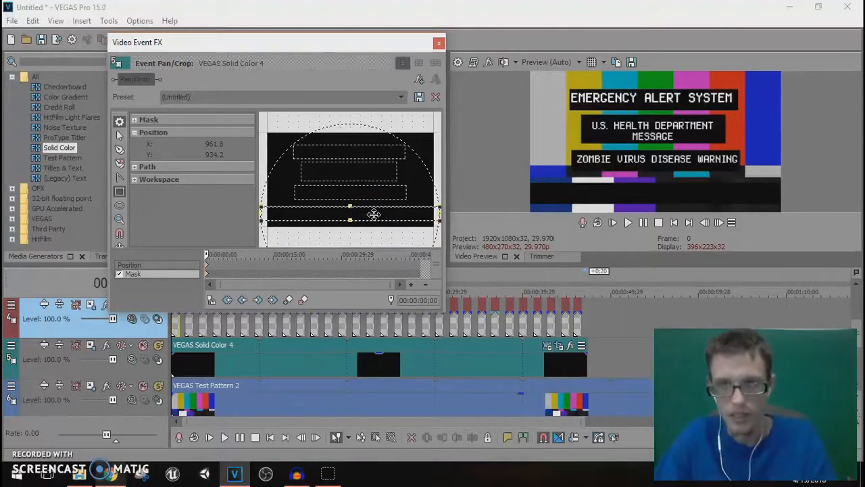
# Recentre the black bar's pan/crop framing, close it, and insert a new video track.
pyautogui.moveTo(348, 205); pyautogui.dragTo(349, 216)
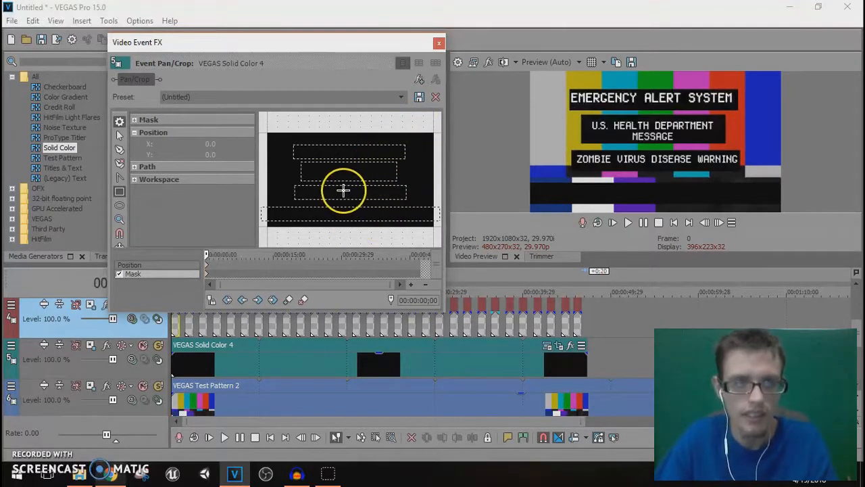
pyautogui.moveTo(340, 189); pyautogui.dragTo(350, 192)
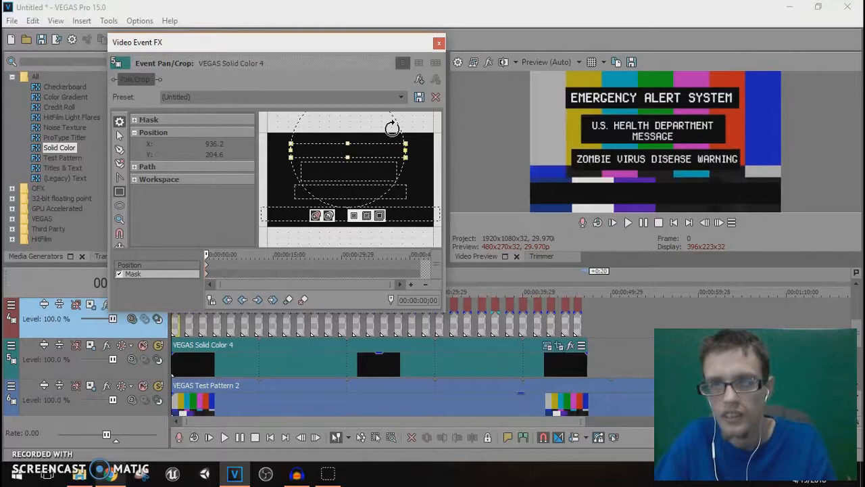
pyautogui.click(438, 42)
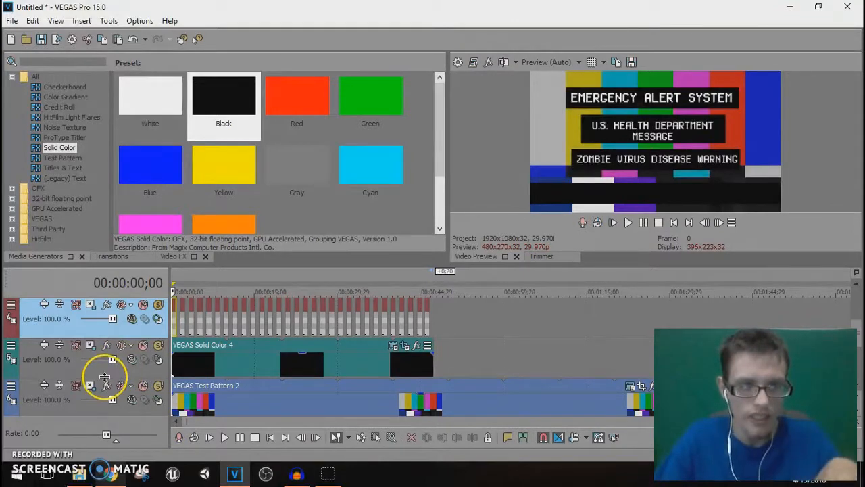
pyautogui.rightClick(106, 376)
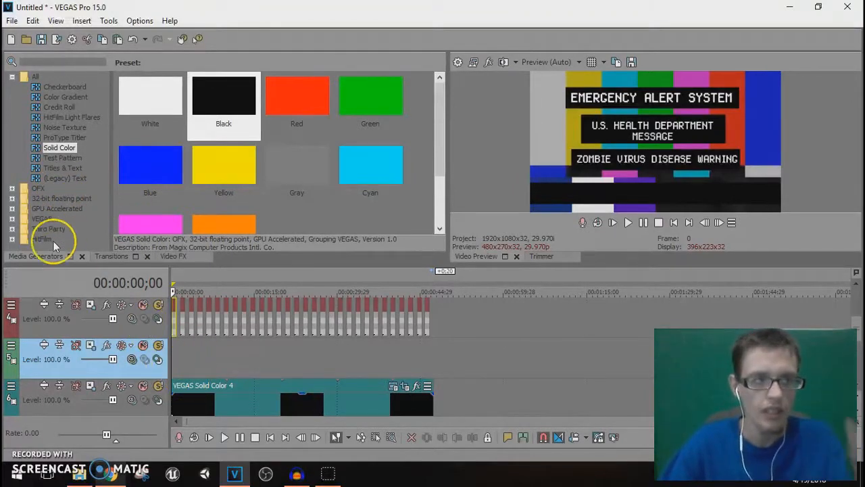
# Add a (Legacy) Text event to the new track and set its font to Sydnie.
pyautogui.click(65, 178)
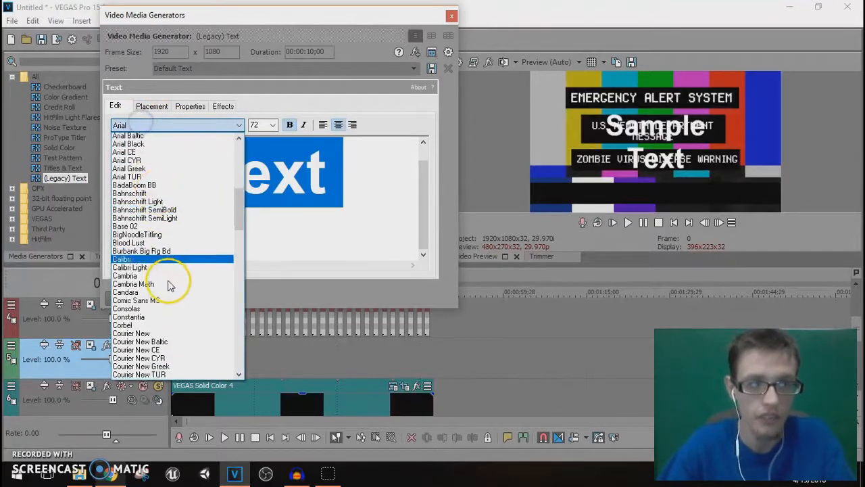
pyautogui.scroll(-3)
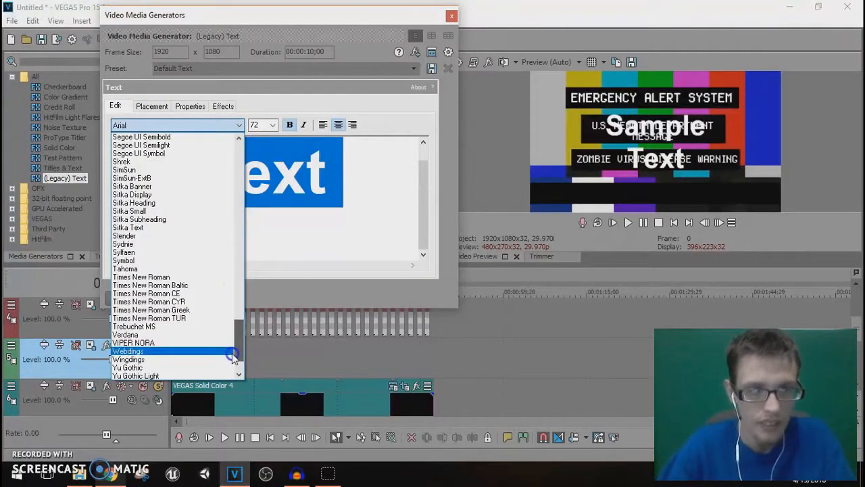
pyautogui.click(123, 236)
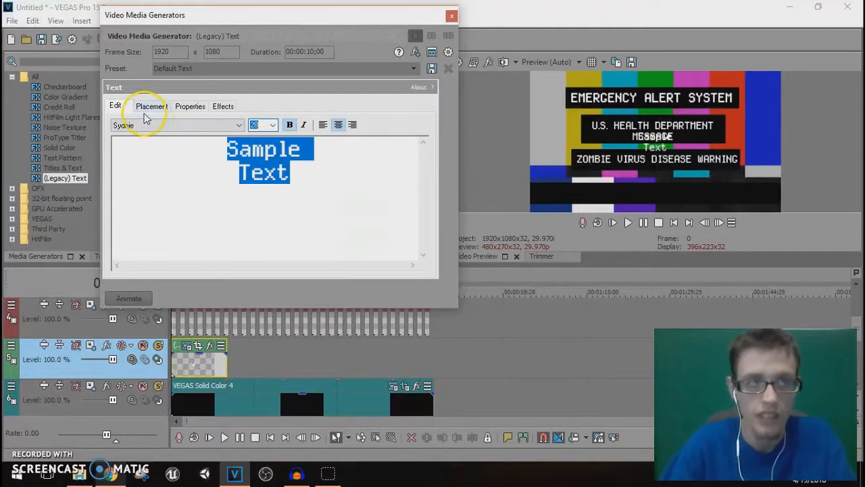
# Move the text box down onto the bottom black bar via Placement, then set size 28.
pyautogui.click(151, 105)
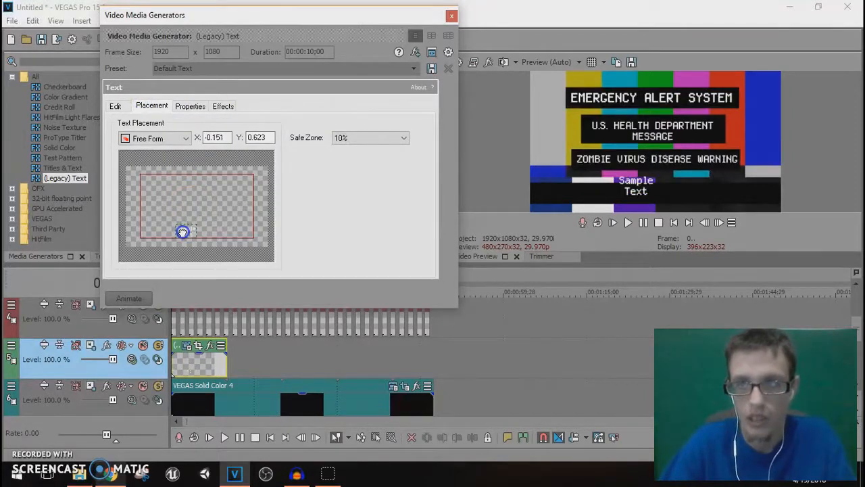
pyautogui.moveTo(182, 232); pyautogui.dragTo(181, 232)
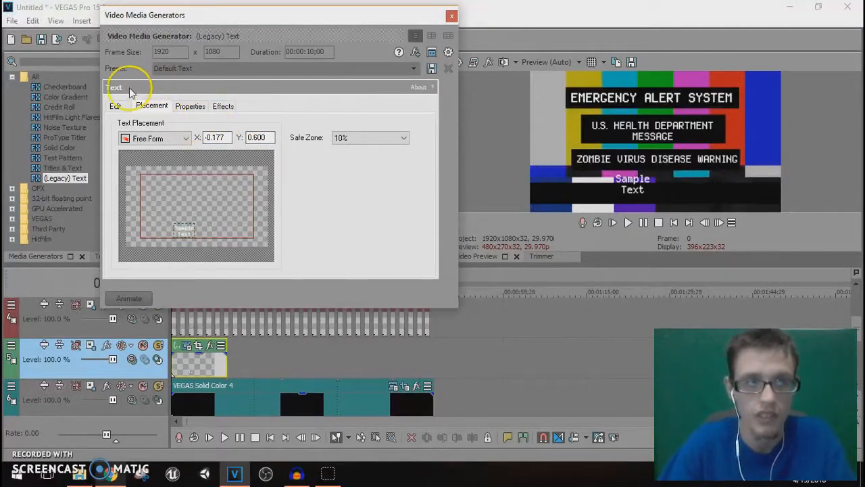
pyautogui.click(116, 106)
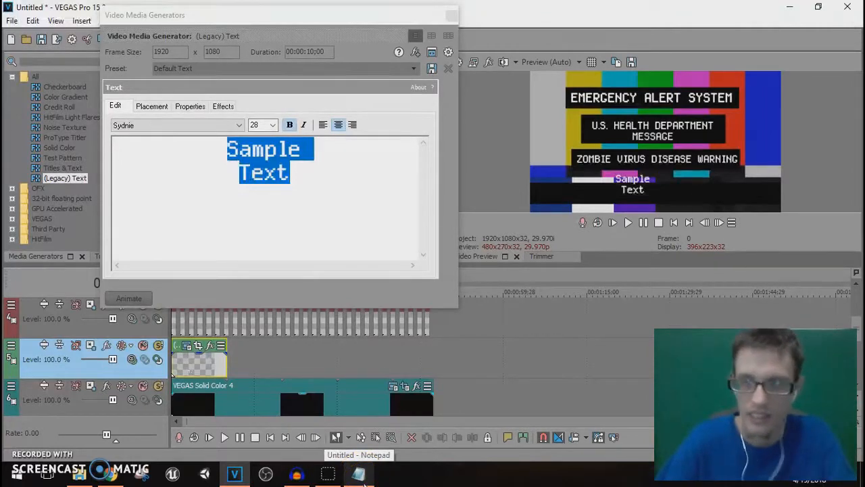
# Copy the full emergency message text from Notepad.
pyautogui.click(358, 473)
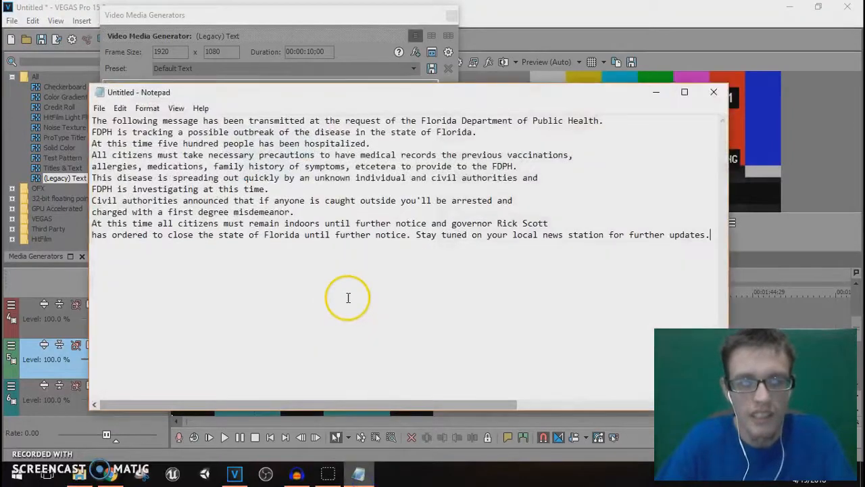
pyautogui.moveTo(490, 146)
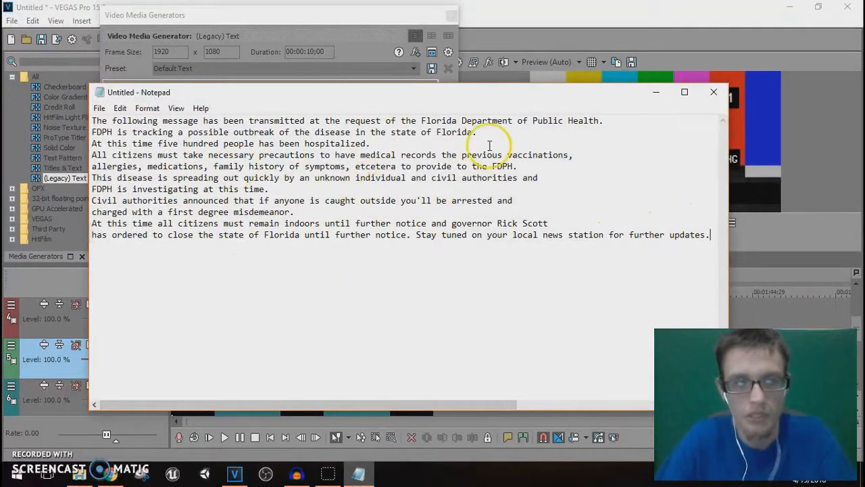
pyautogui.doubleClick(97, 120)
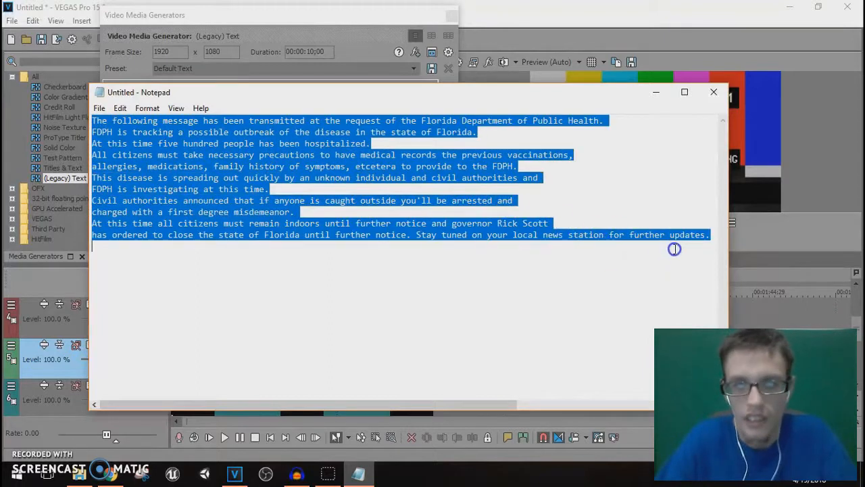
pyautogui.moveTo(218, 160)
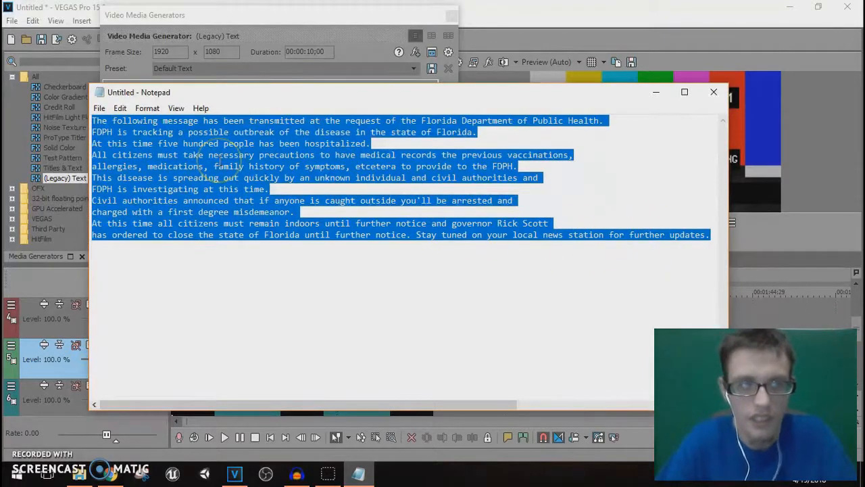
pyautogui.rightClick(219, 162)
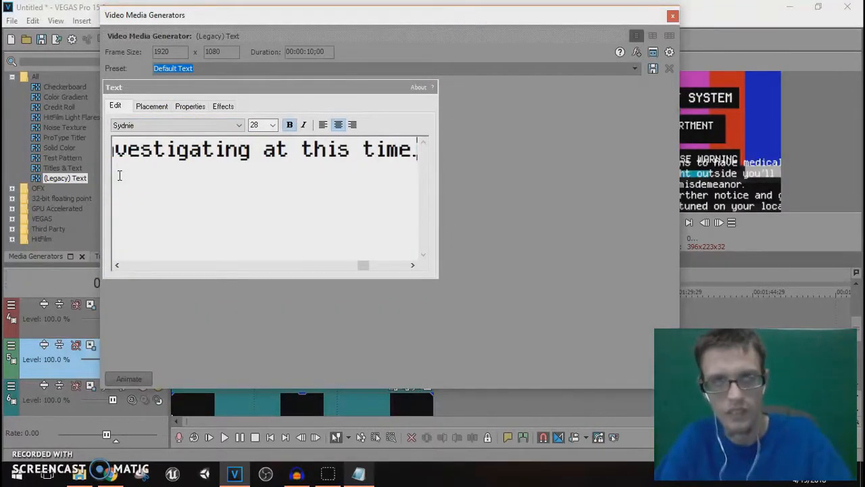
# Paste the message into the text box and end it with the date/time 4/19/18 1:10.
pyautogui.click(259, 264)
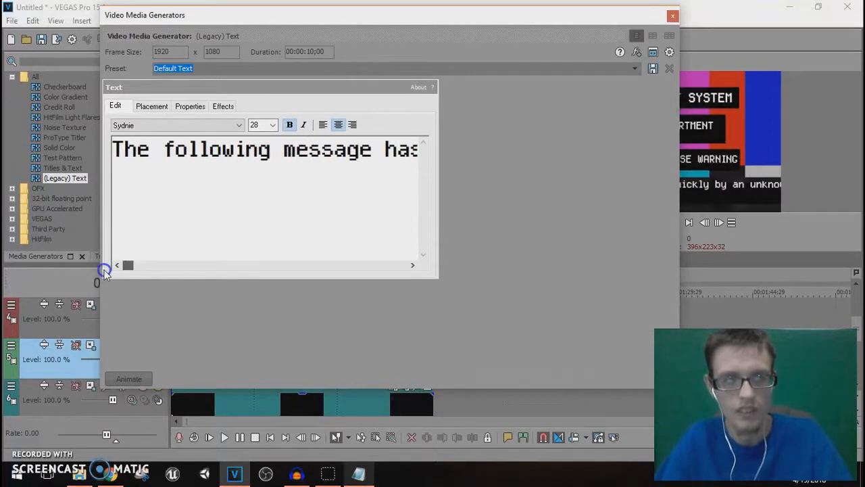
pyautogui.moveTo(128, 265); pyautogui.dragTo(403, 264)
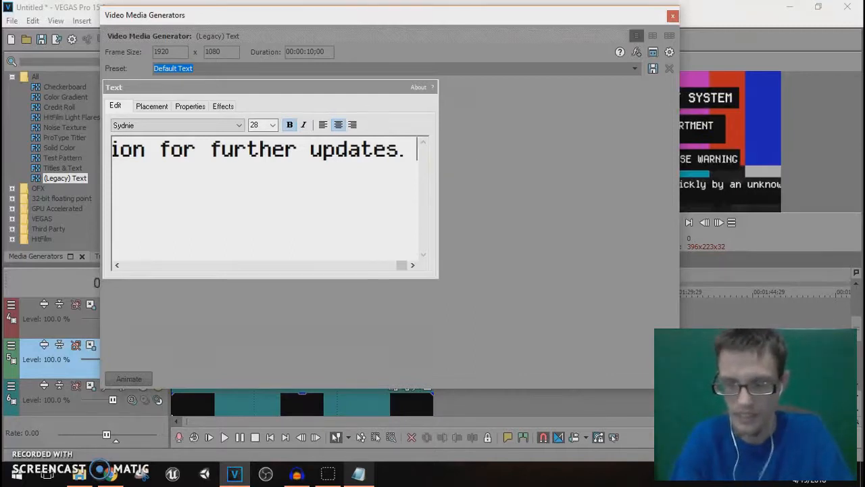
pyautogui.write('4/')
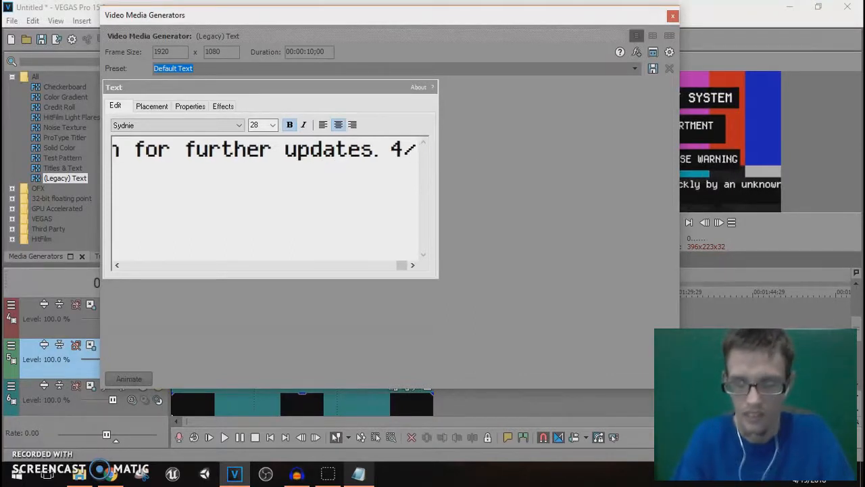
pyautogui.write('19/18')
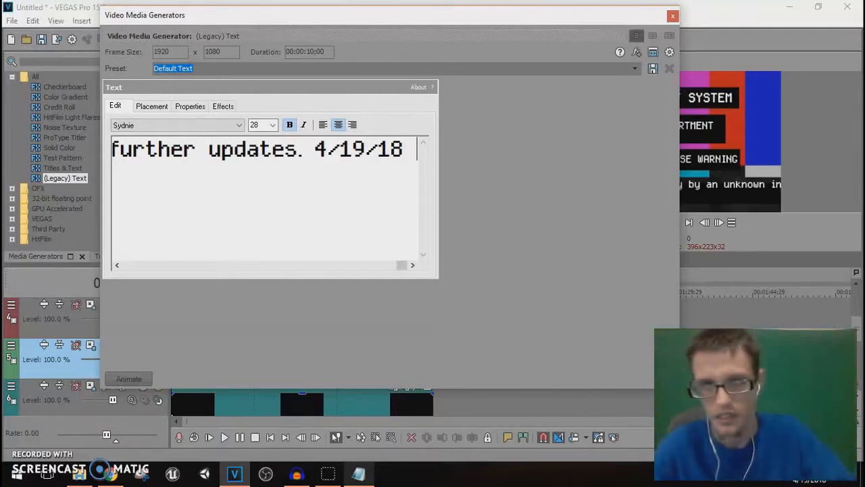
pyautogui.write('1:1')
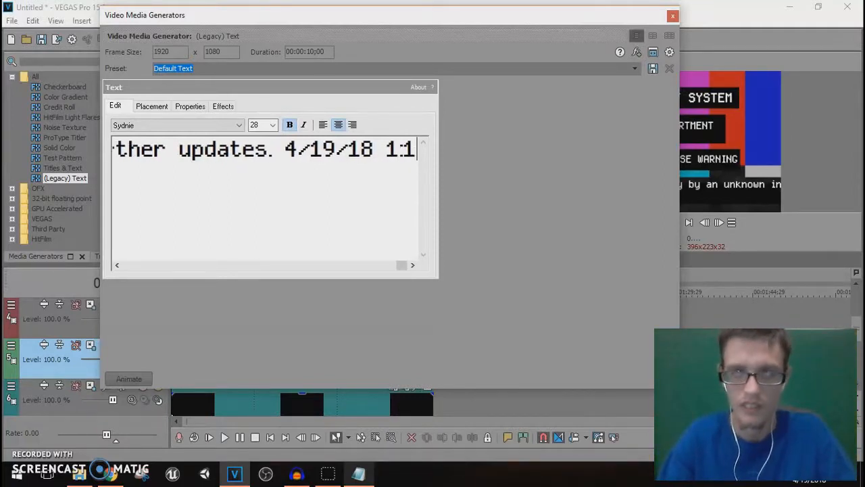
pyautogui.write('0')
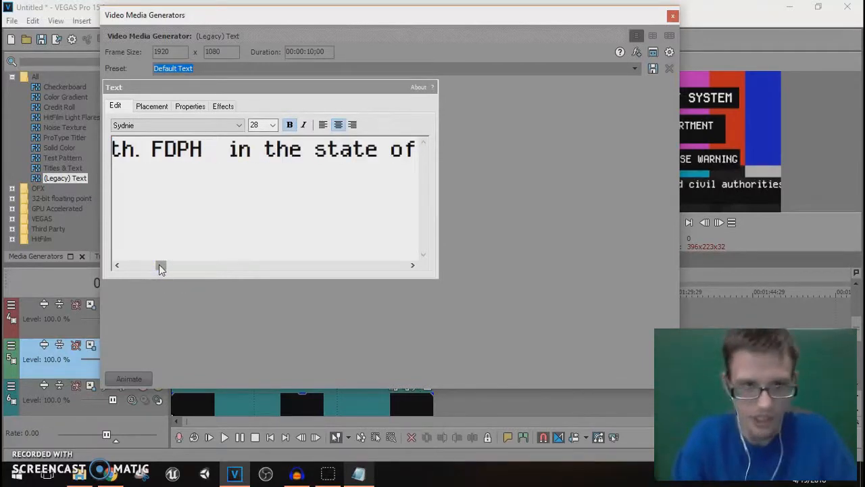
# Insert 'has issued a **' after FDPH at the start of the message.
pyautogui.write('H')
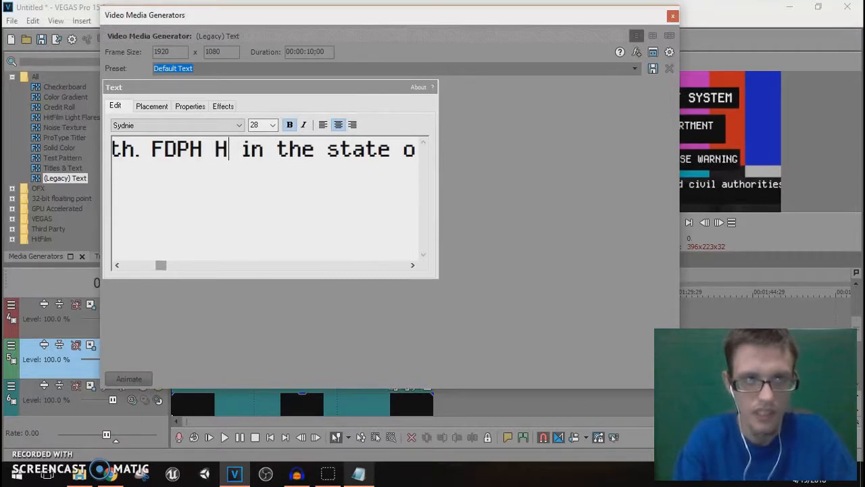
pyautogui.write('A')
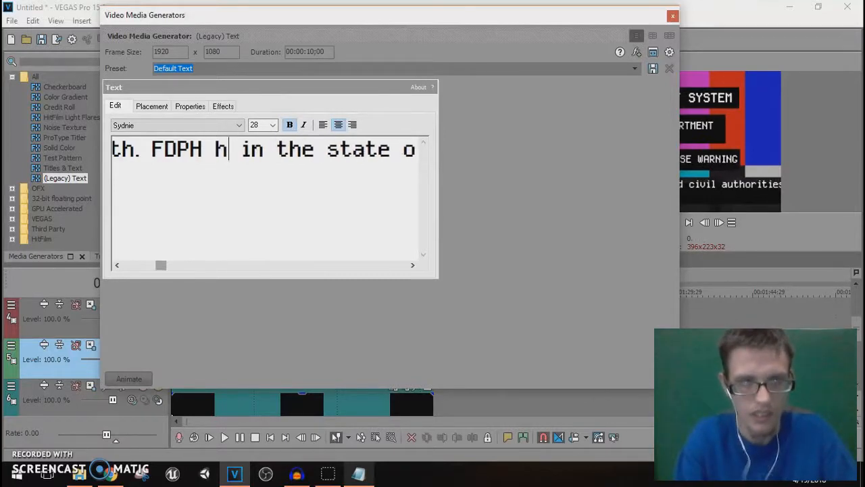
pyautogui.write('as issue')
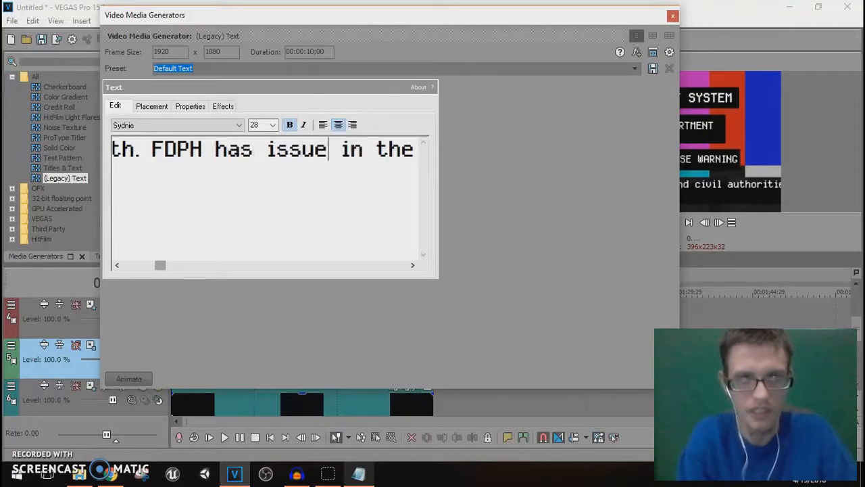
pyautogui.write('s')
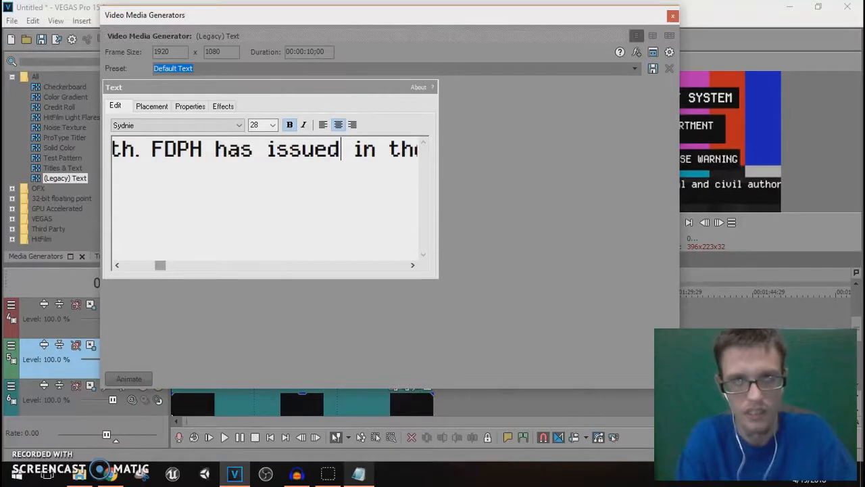
pyautogui.write('a')
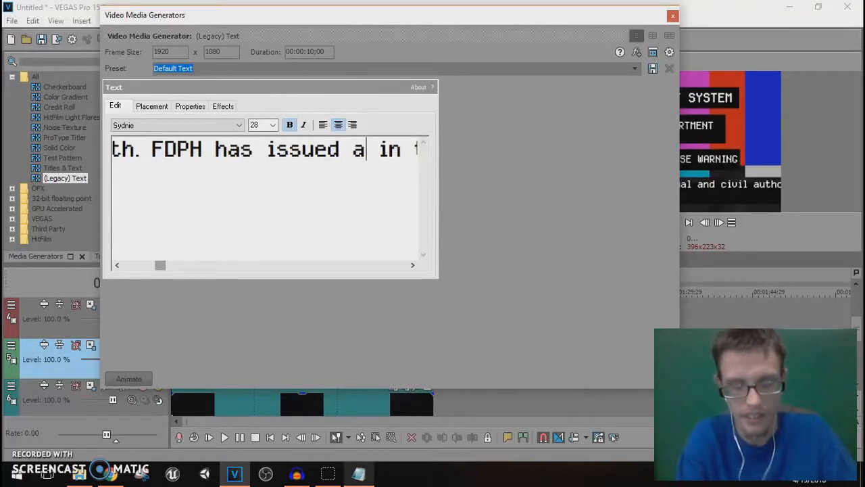
pyautogui.write('**')
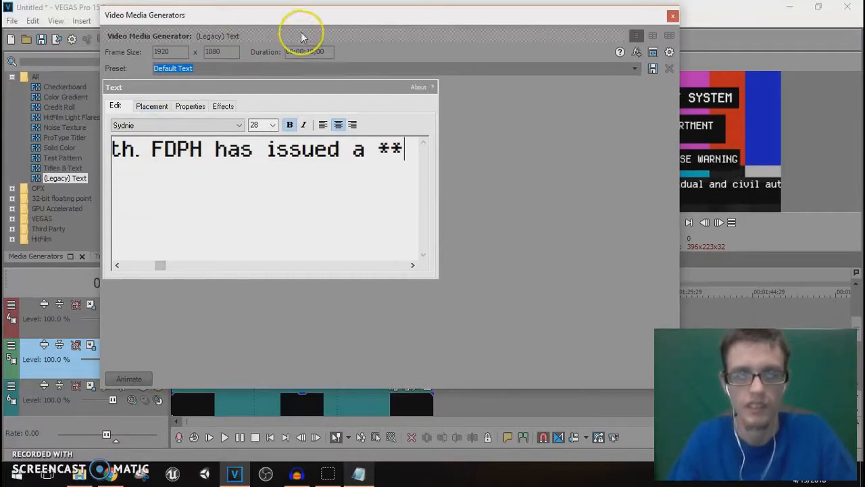
# Add '**Contagious Disease Warning**' to the message and fix the word 'notice'.
pyautogui.moveTo(303, 35); pyautogui.dragTo(209, 33)
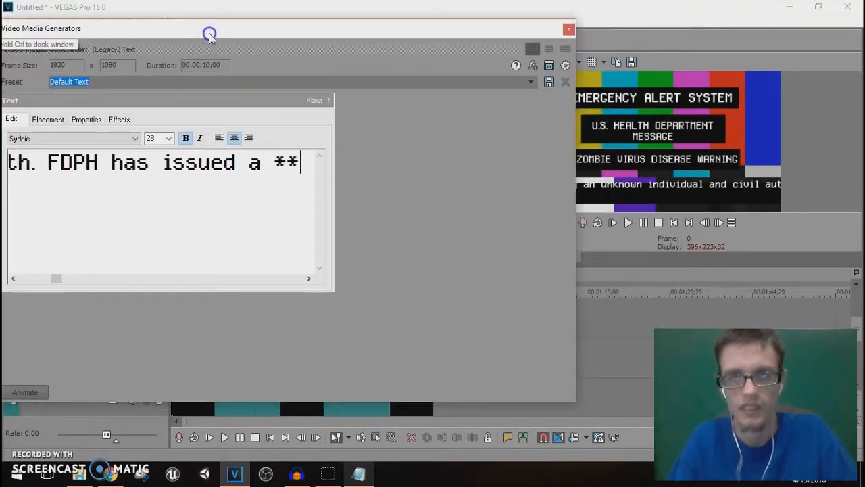
pyautogui.moveTo(209, 33); pyautogui.dragTo(226, 33)
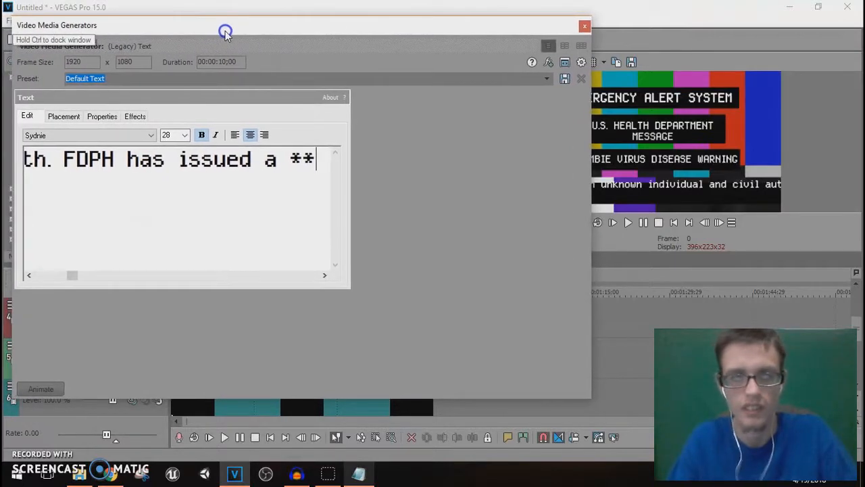
pyautogui.write('Contagious Disease W')
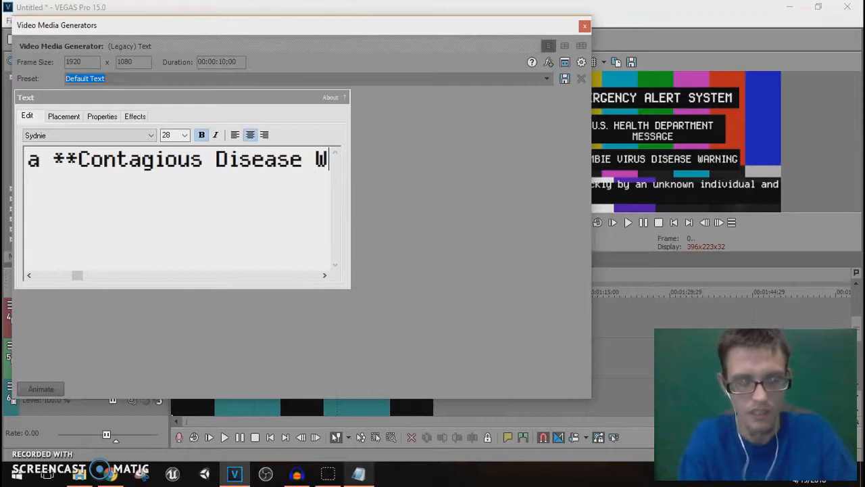
pyautogui.write('arning')
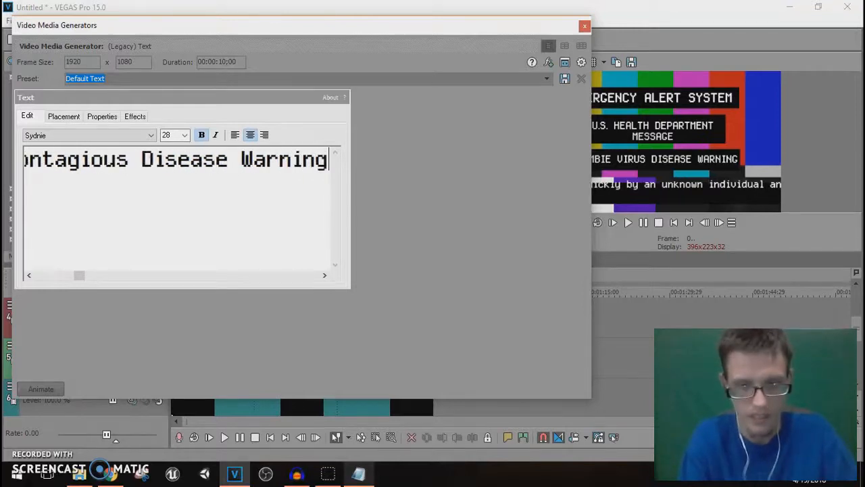
pyautogui.write('**')
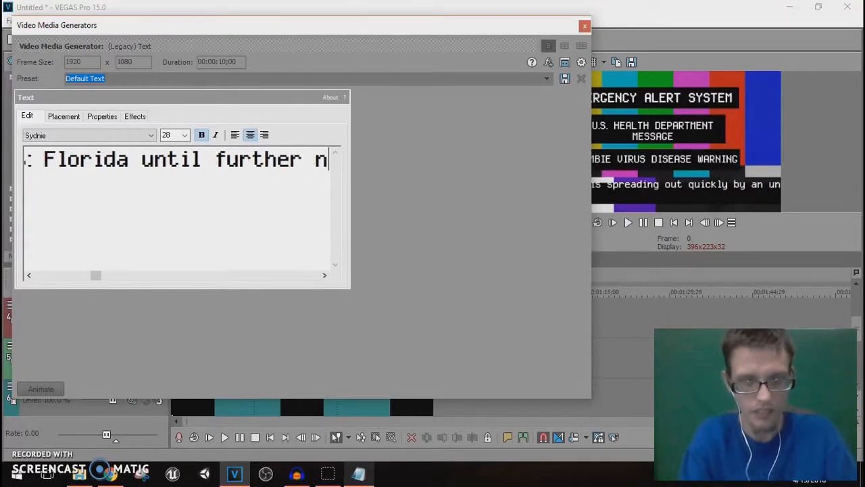
pyautogui.write('otice')
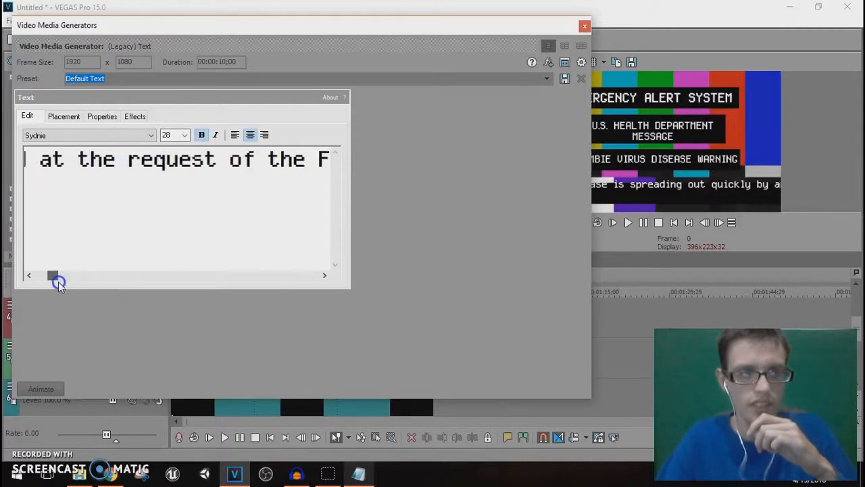
# Replace 'five hundred' with '500' in the message.
pyautogui.moveTo(54, 278); pyautogui.dragTo(115, 278)
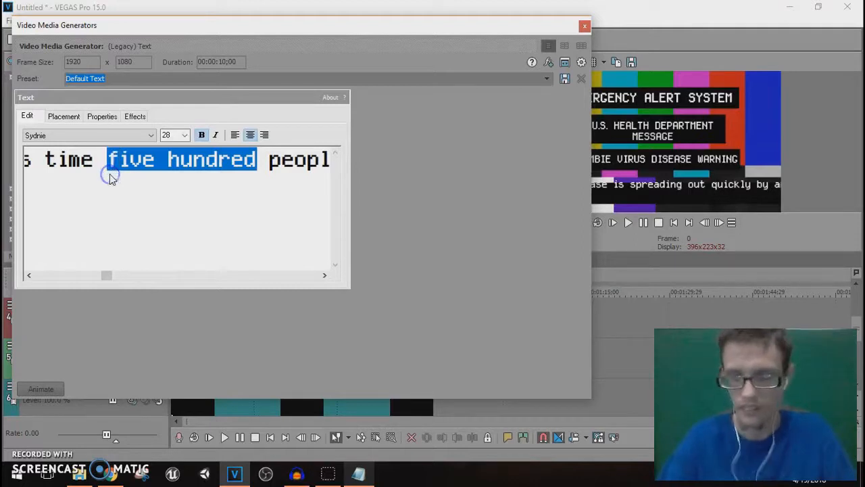
pyautogui.write('500')
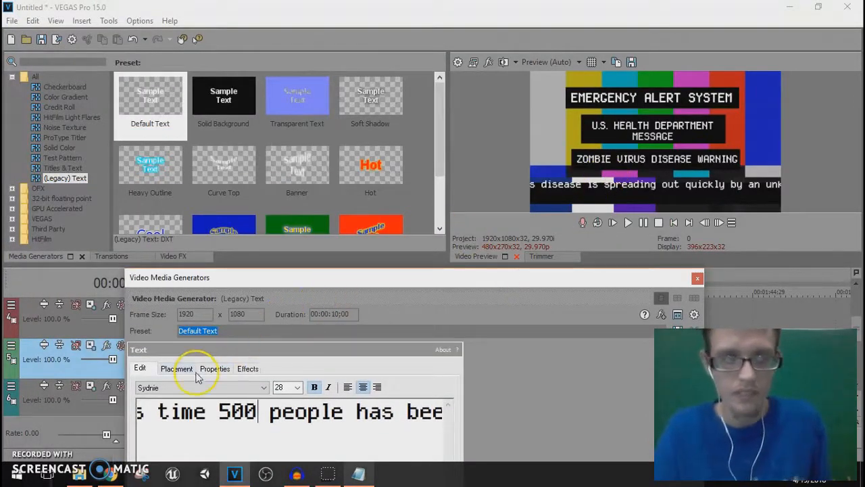
# Place the message line at the frame bottom off the right edge and enable Animate.
pyautogui.click(175, 367)
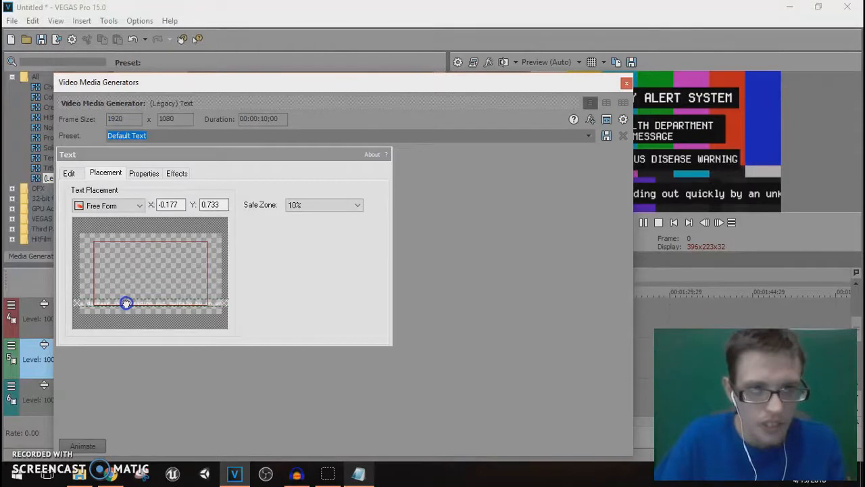
pyautogui.moveTo(127, 302); pyautogui.dragTo(200, 302)
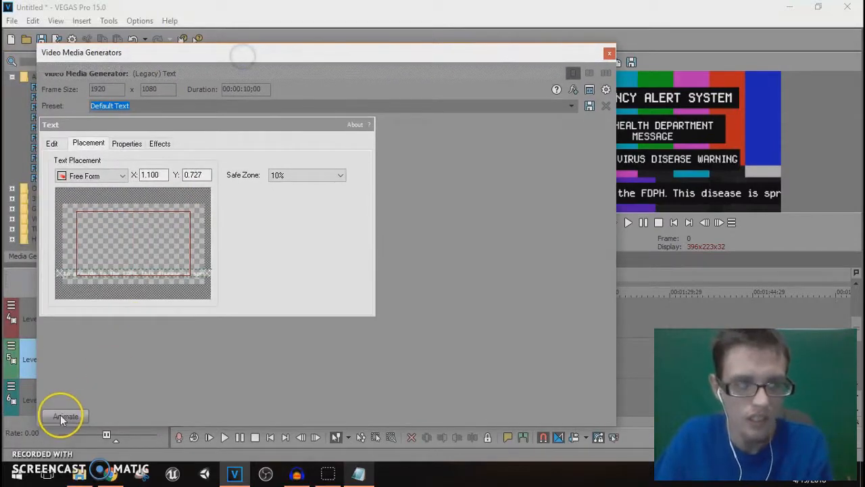
pyautogui.click(65, 416)
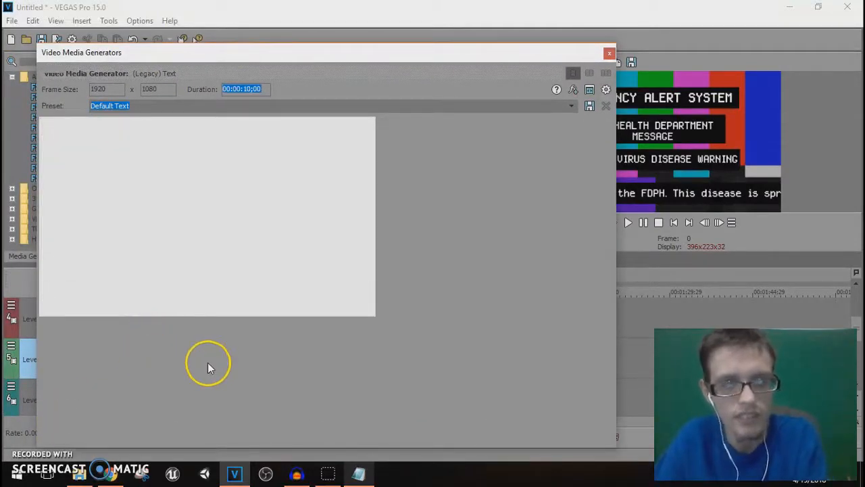